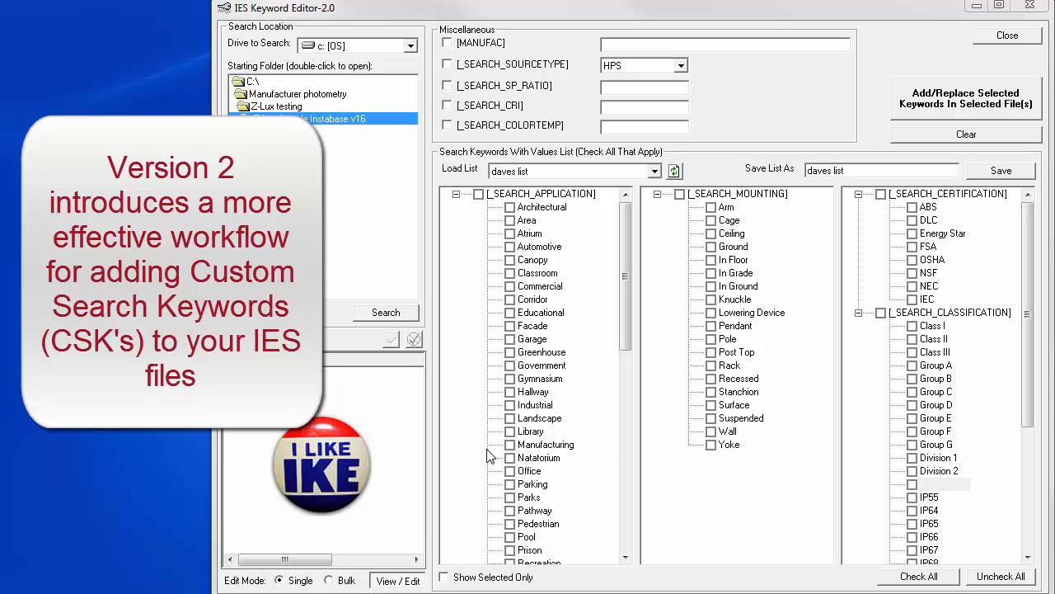
# Expand the sample photometry folder and run Search to list its 22 .ies files
pyautogui.doubleClick(308, 119)
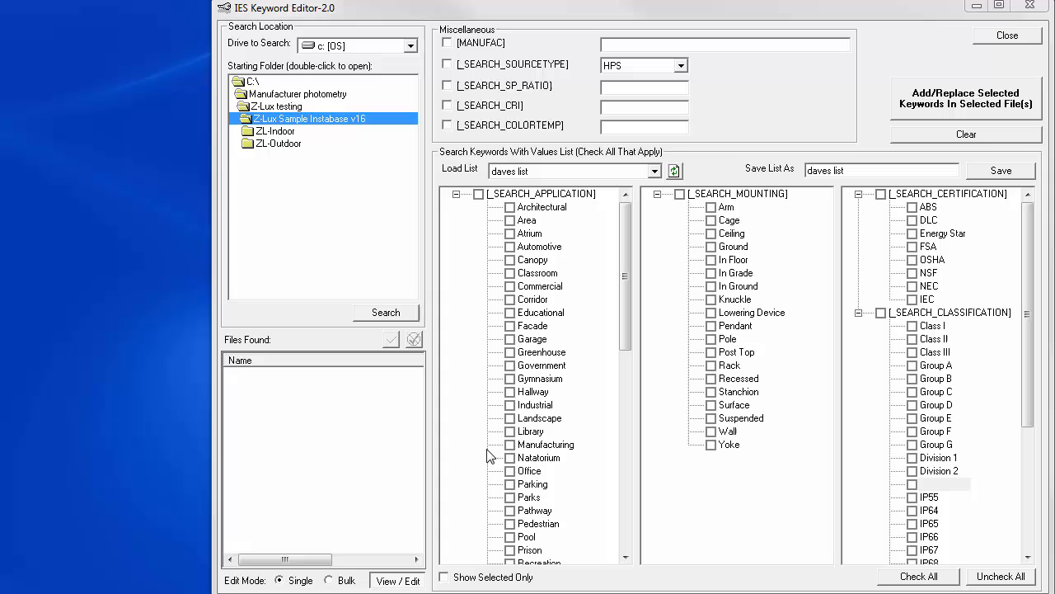
pyautogui.moveTo(412, 465)
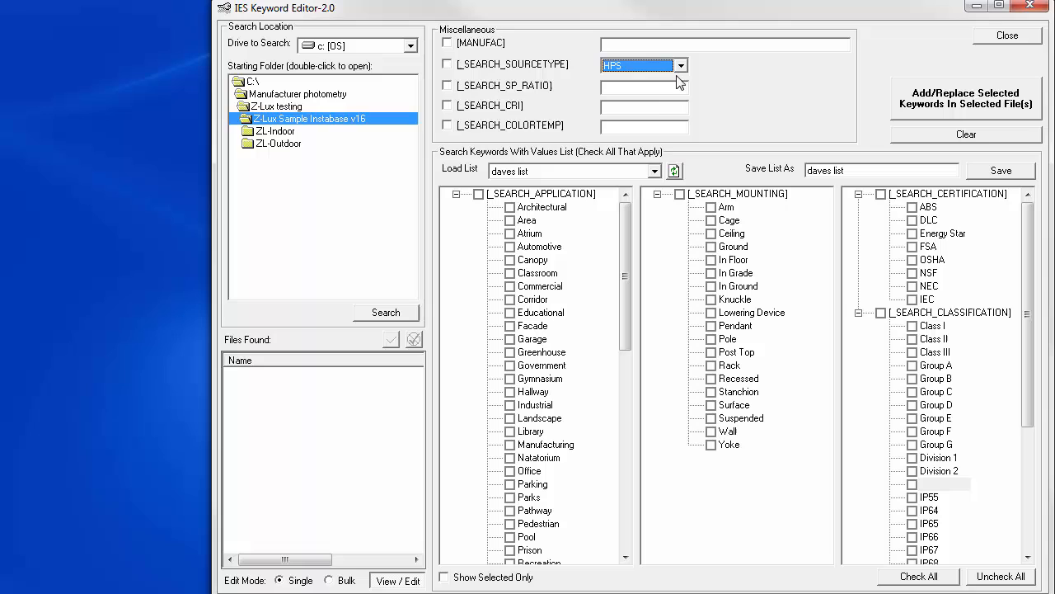
pyautogui.click(541, 193)
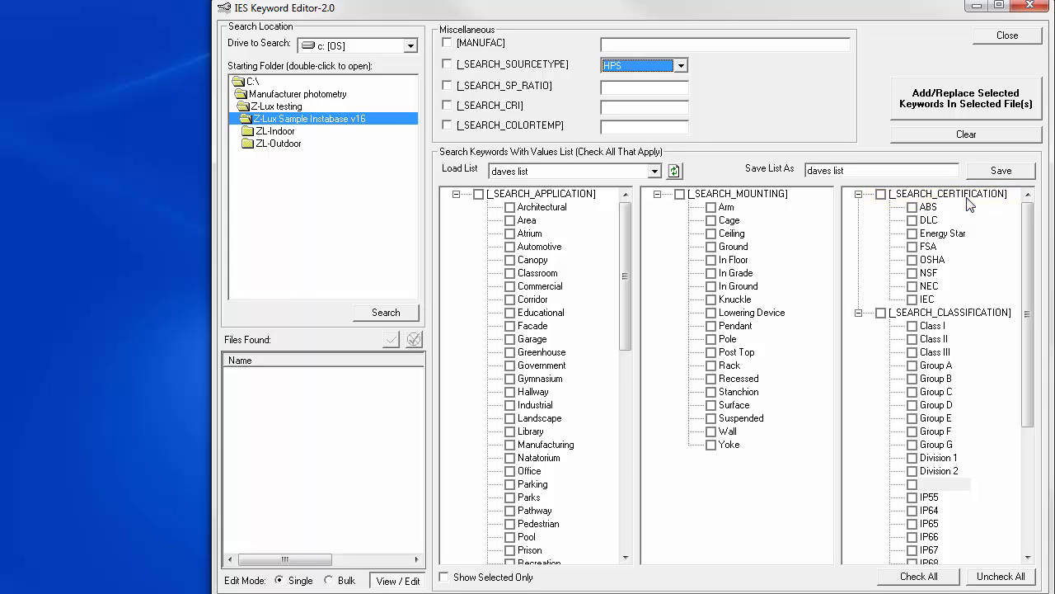
pyautogui.click(953, 313)
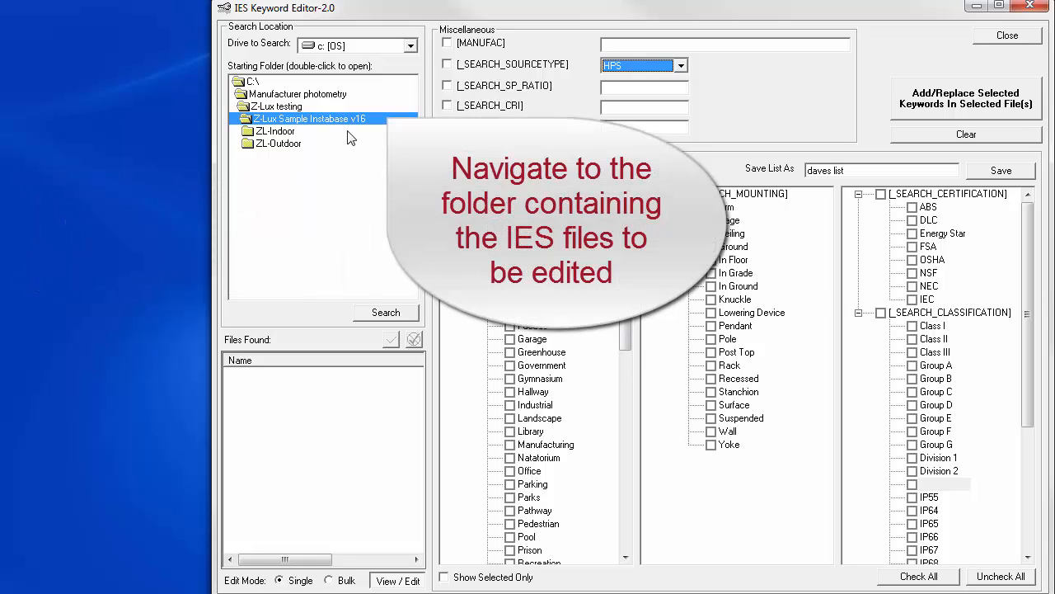
pyautogui.moveTo(294, 114)
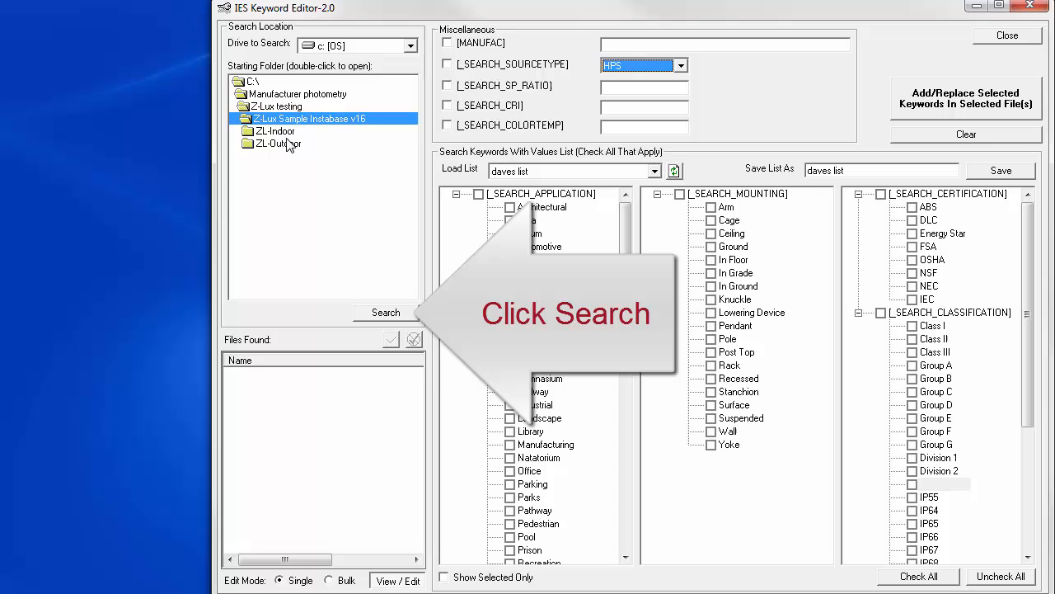
pyautogui.moveTo(409, 330)
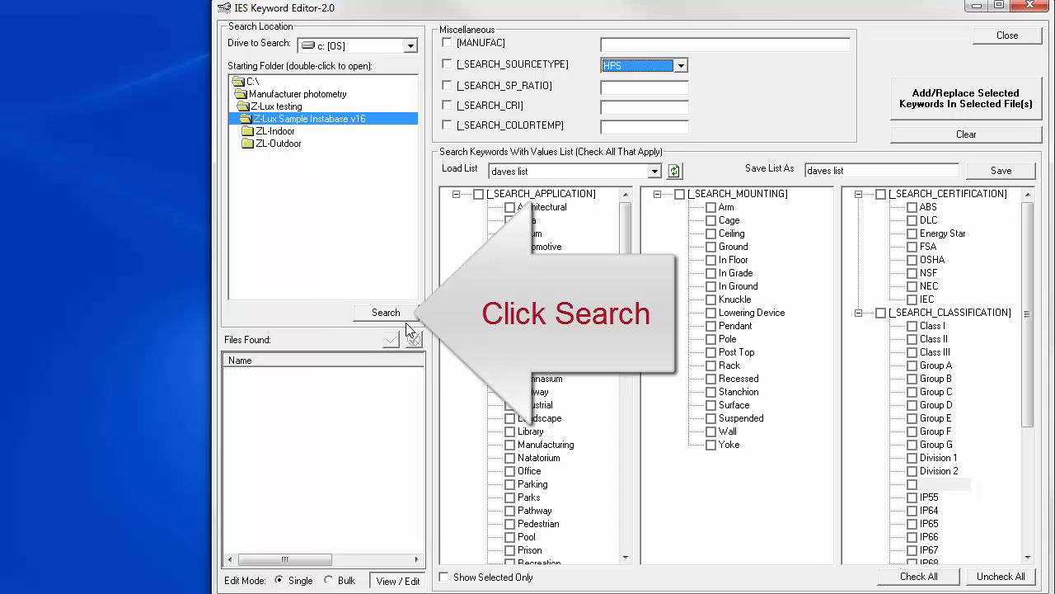
pyautogui.click(386, 314)
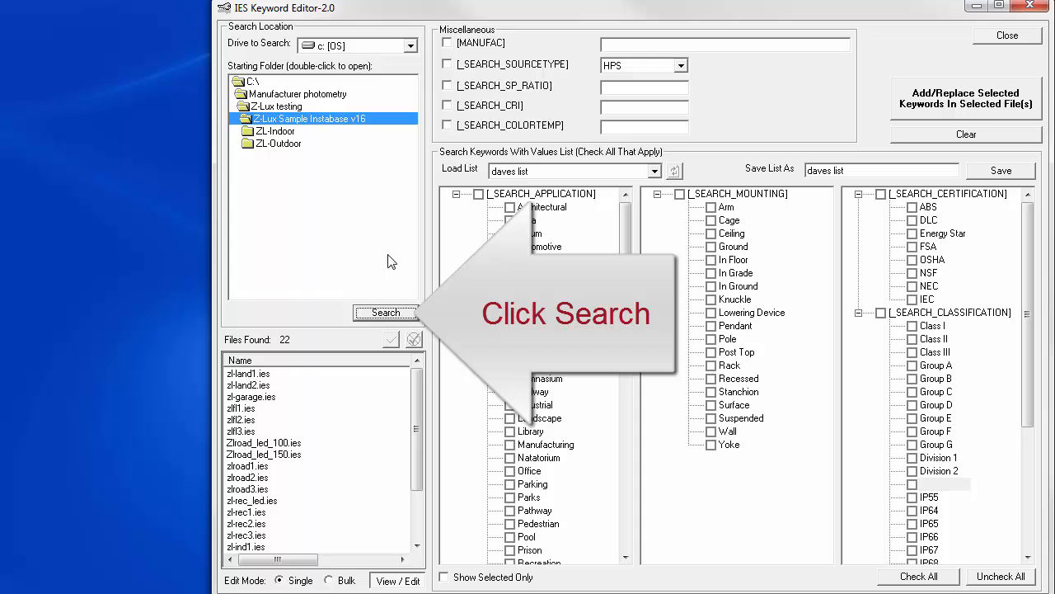
pyautogui.moveTo(300, 132)
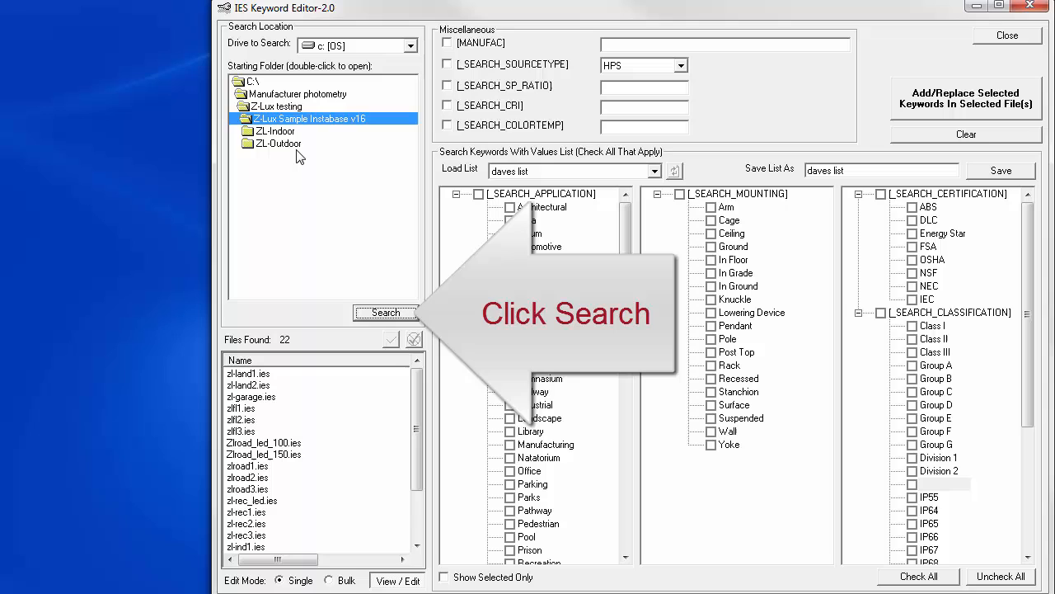
pyautogui.click(386, 314)
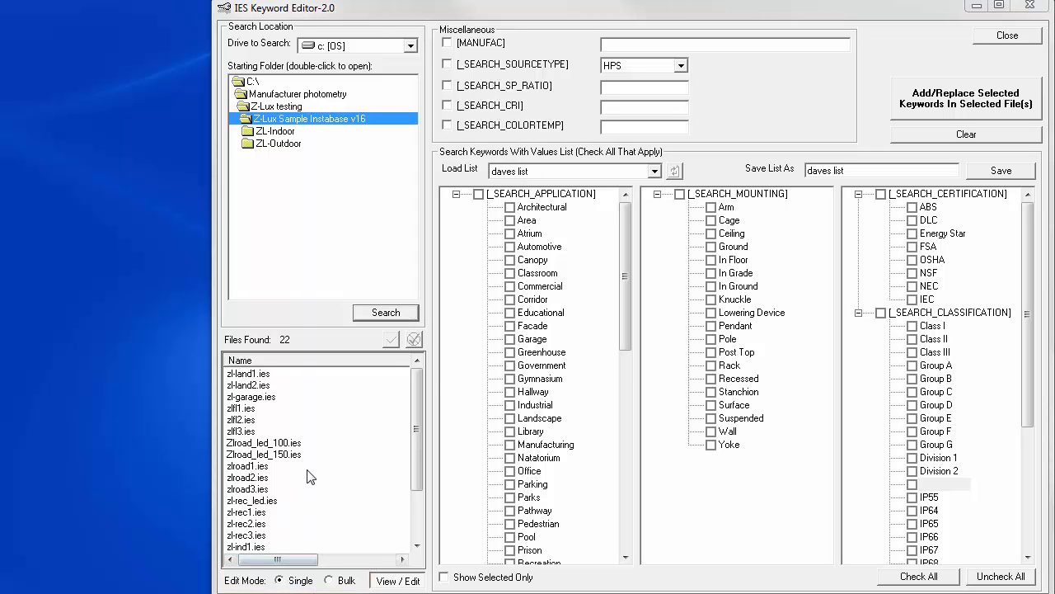
# View zl-road_led_150.ies keywords and save them as the list 'demo-outdoor area'
pyautogui.doubleClick(264, 455)
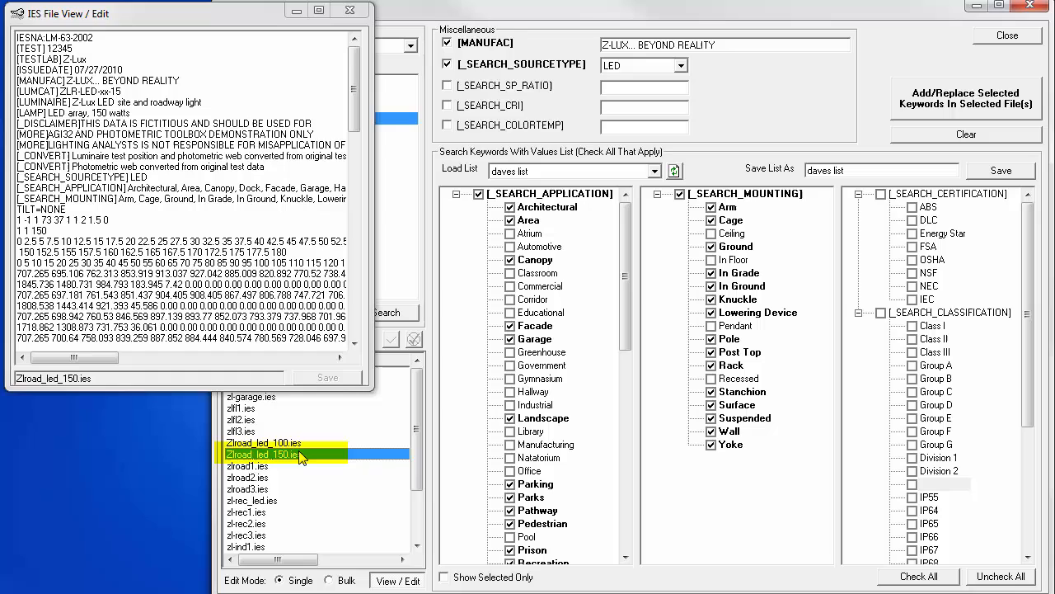
pyautogui.click(288, 454)
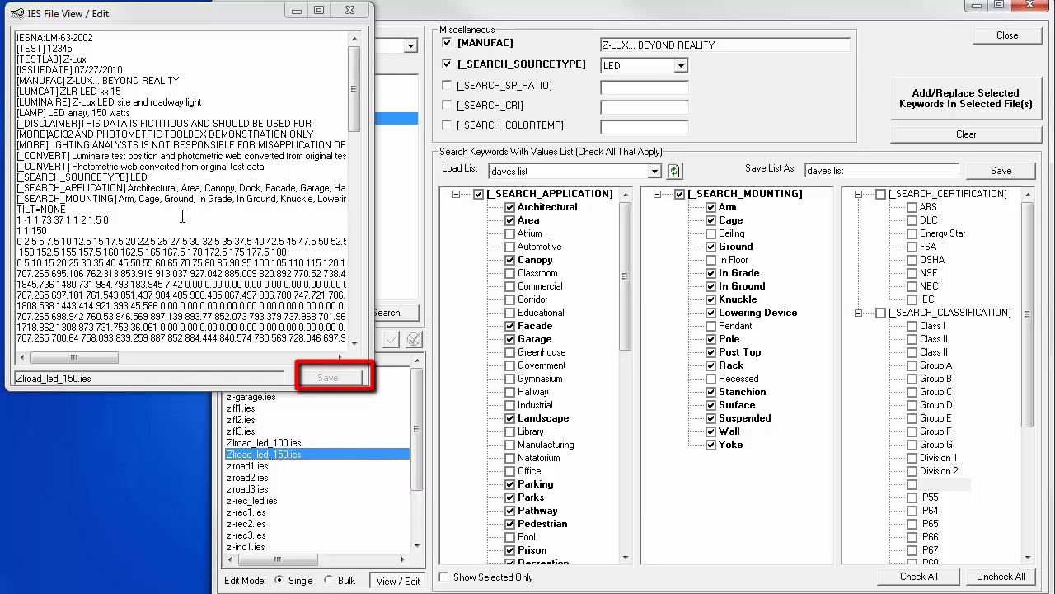
pyautogui.click(328, 376)
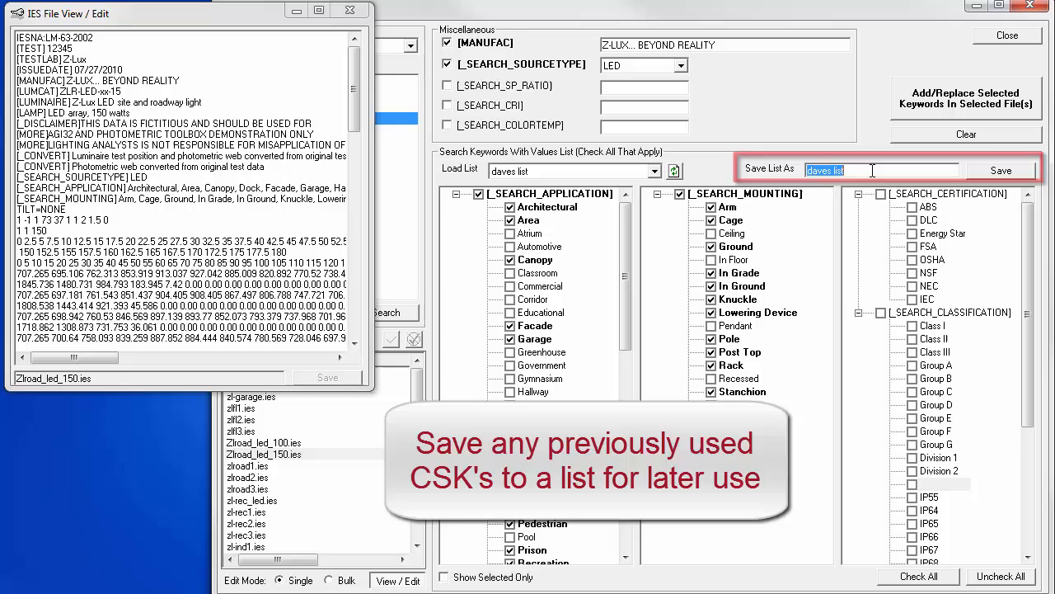
pyautogui.write('demo-outdoor area')
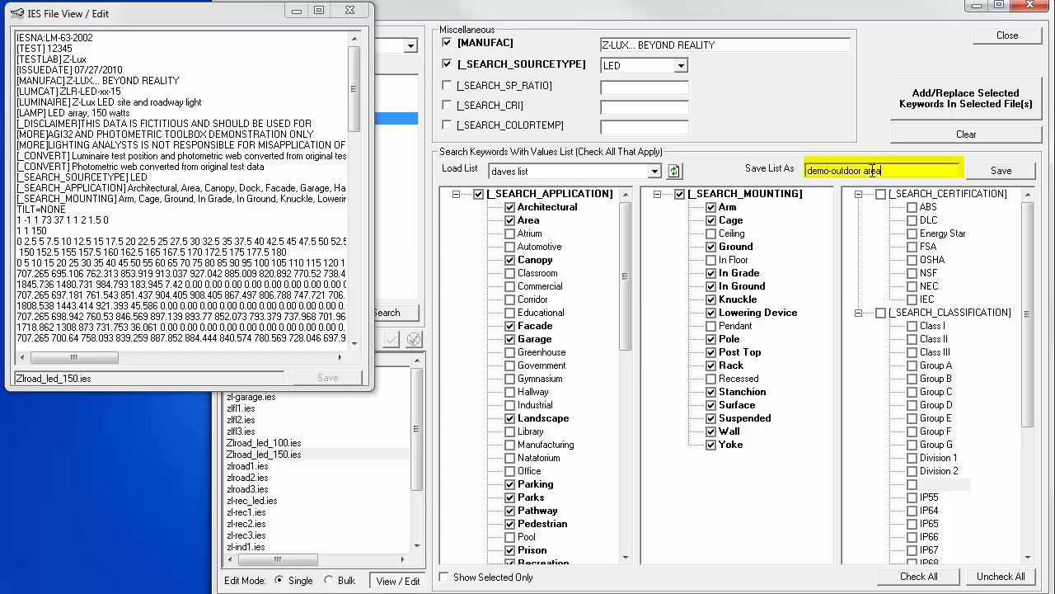
pyautogui.click(999, 170)
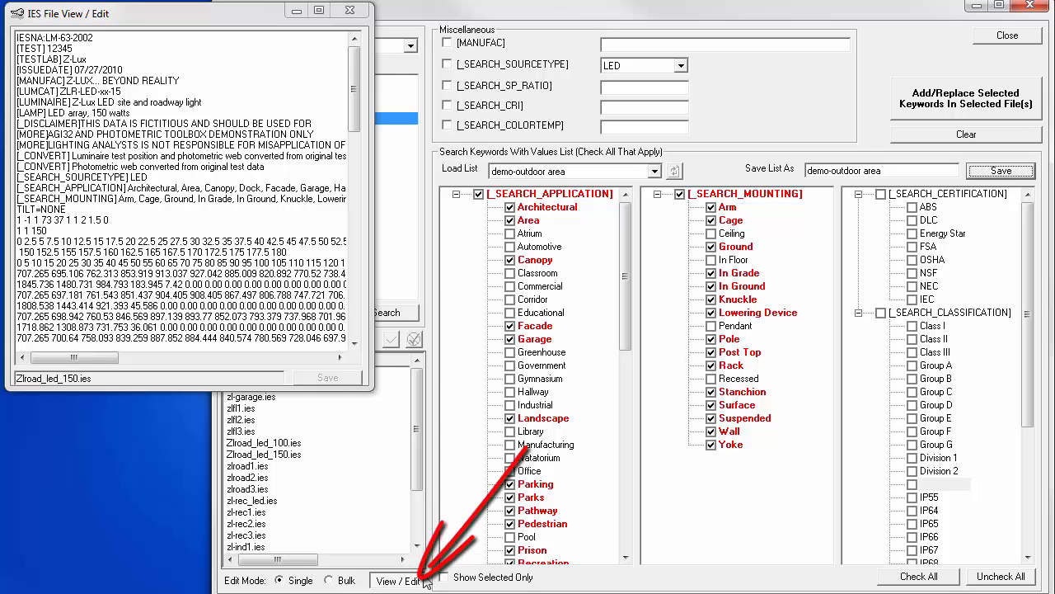
# Add/replace the demo-outdoor area keywords in the selected file and acknowledge one file modified
pyautogui.click(398, 581)
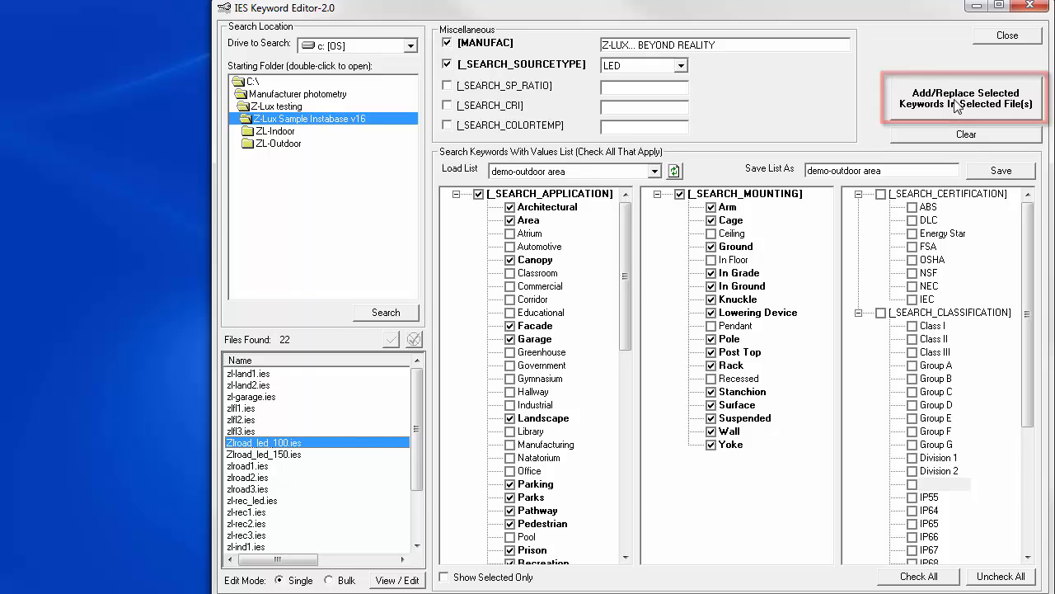
pyautogui.click(966, 99)
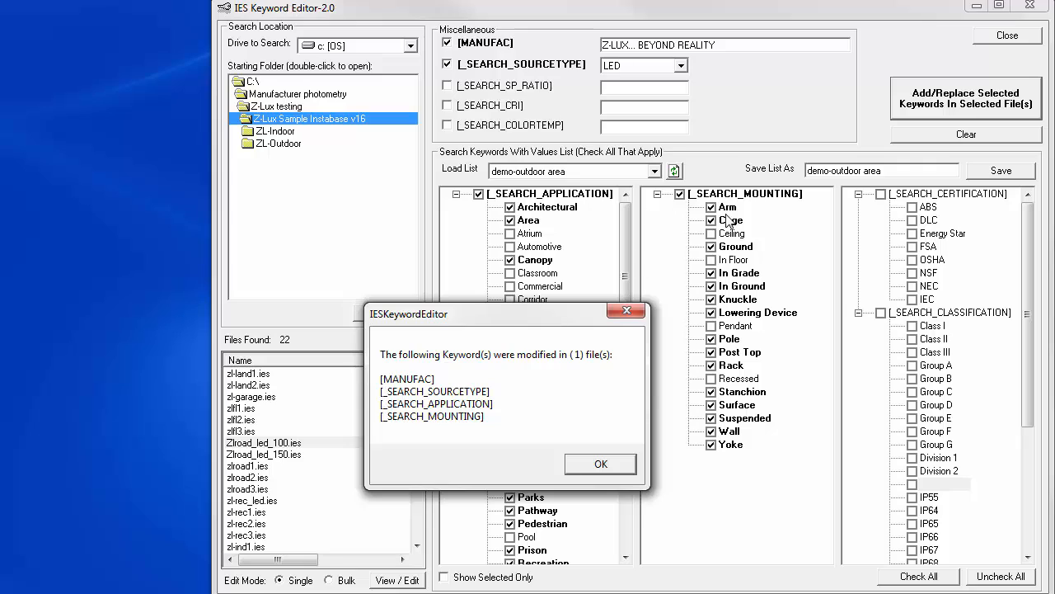
pyautogui.moveTo(871, 178)
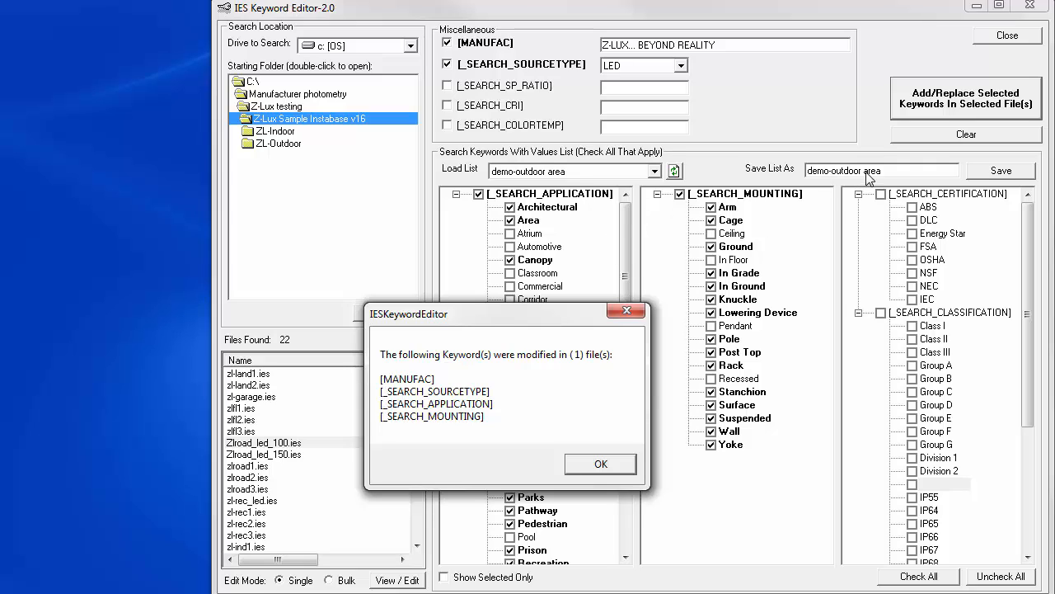
pyautogui.moveTo(435, 369)
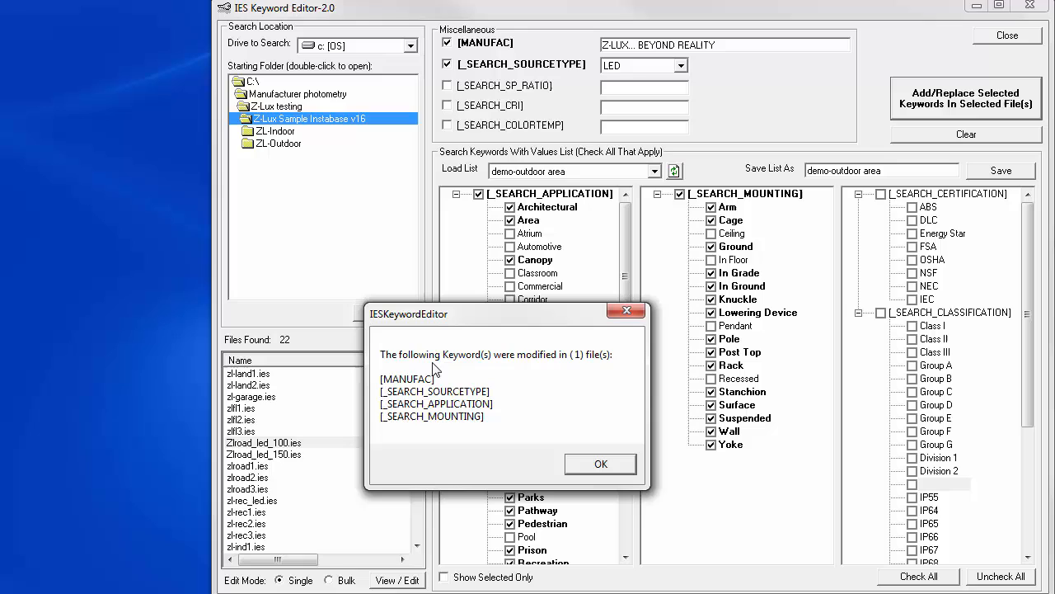
pyautogui.moveTo(584, 370)
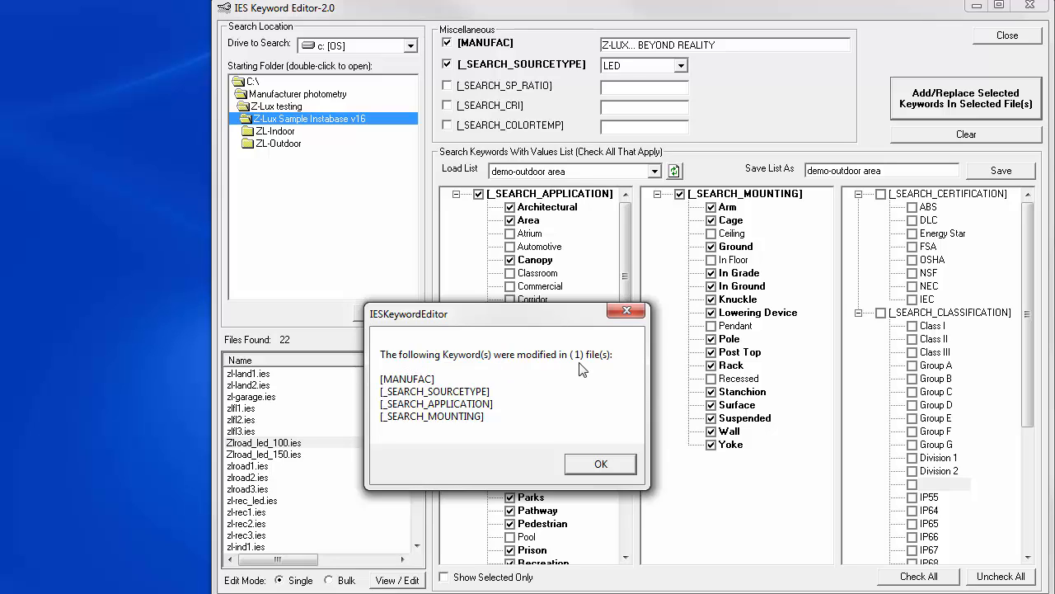
pyautogui.click(601, 462)
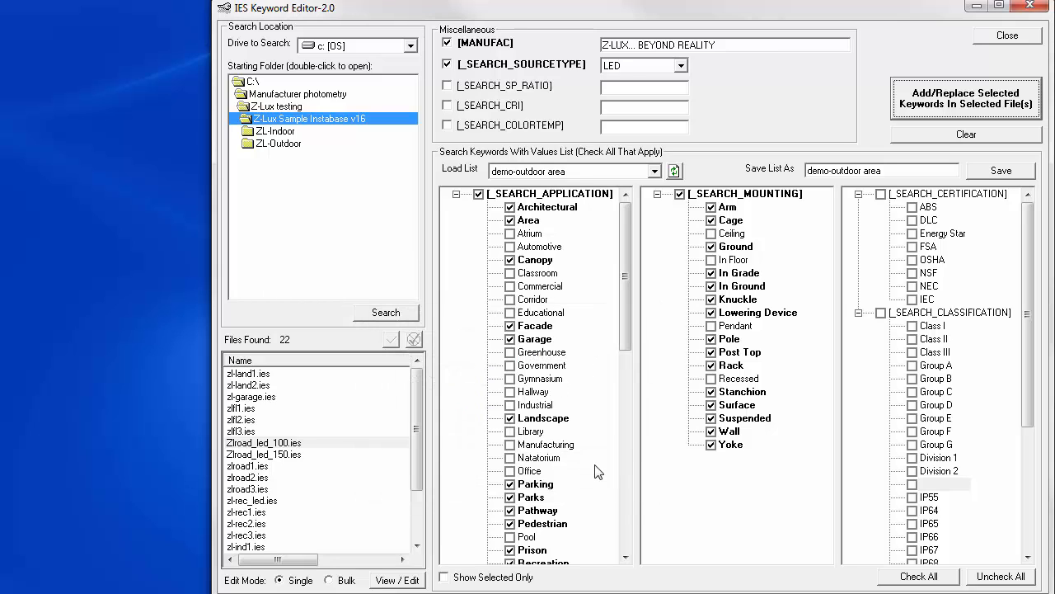
# Enter [MANUFAC] value 'Z-Lux is the new reality' with all 22 found files ticked in bulk mode
pyautogui.click(966, 134)
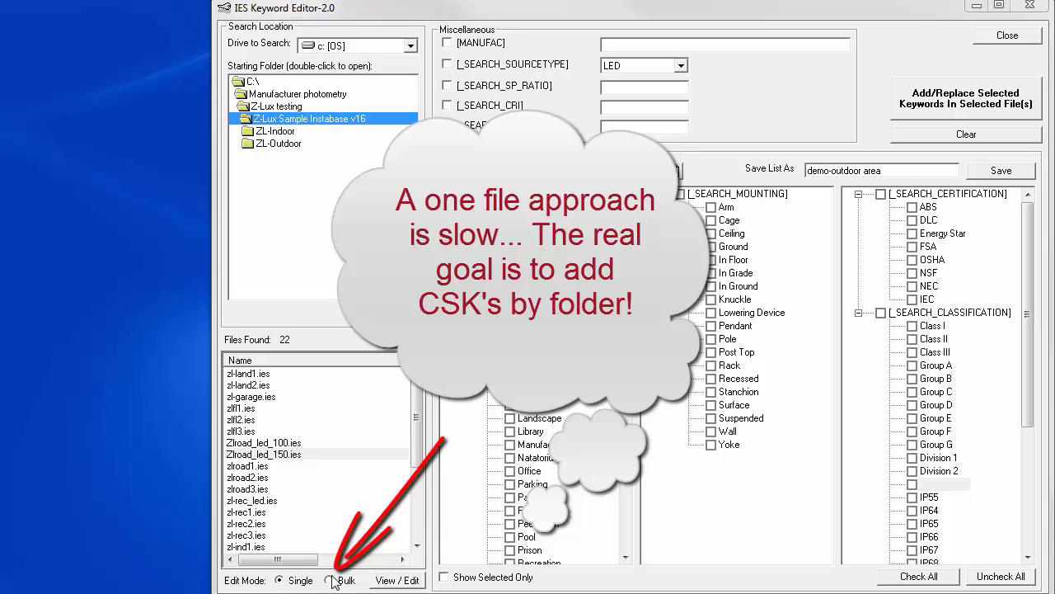
pyautogui.click(330, 581)
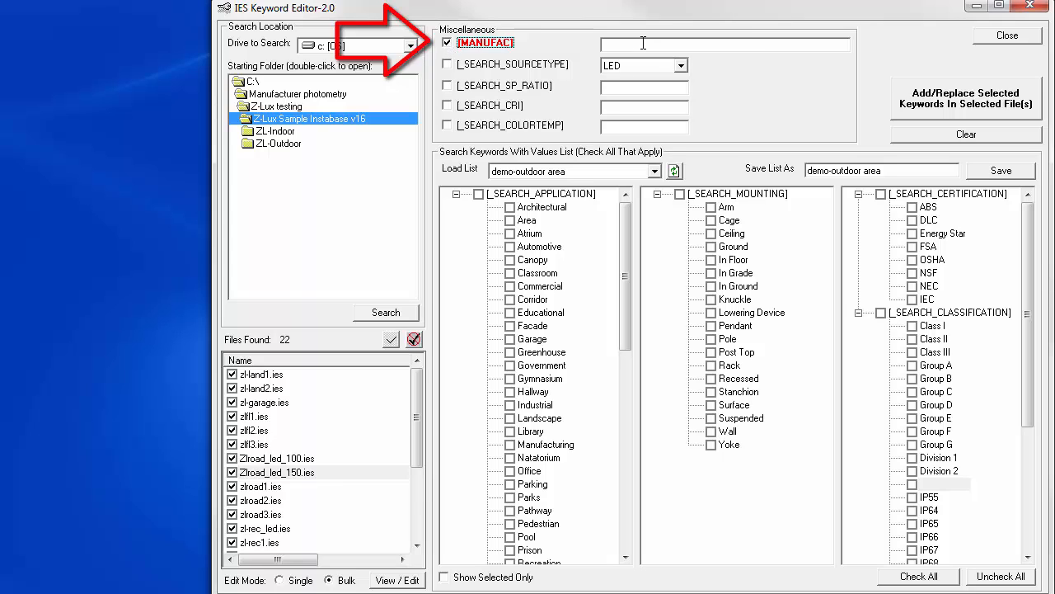
pyautogui.write('Z')
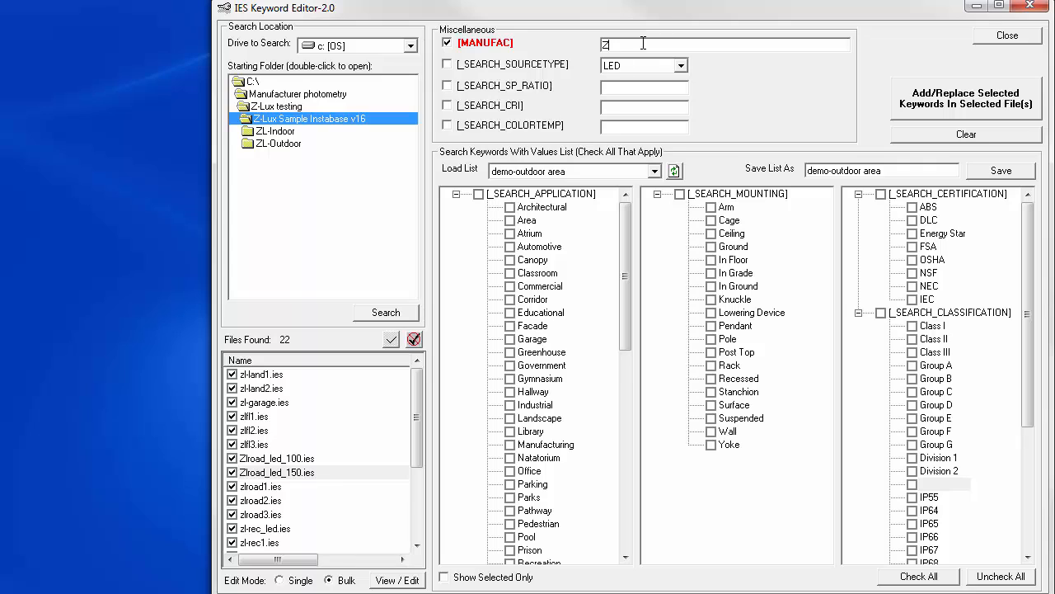
pyautogui.write('-Lux')
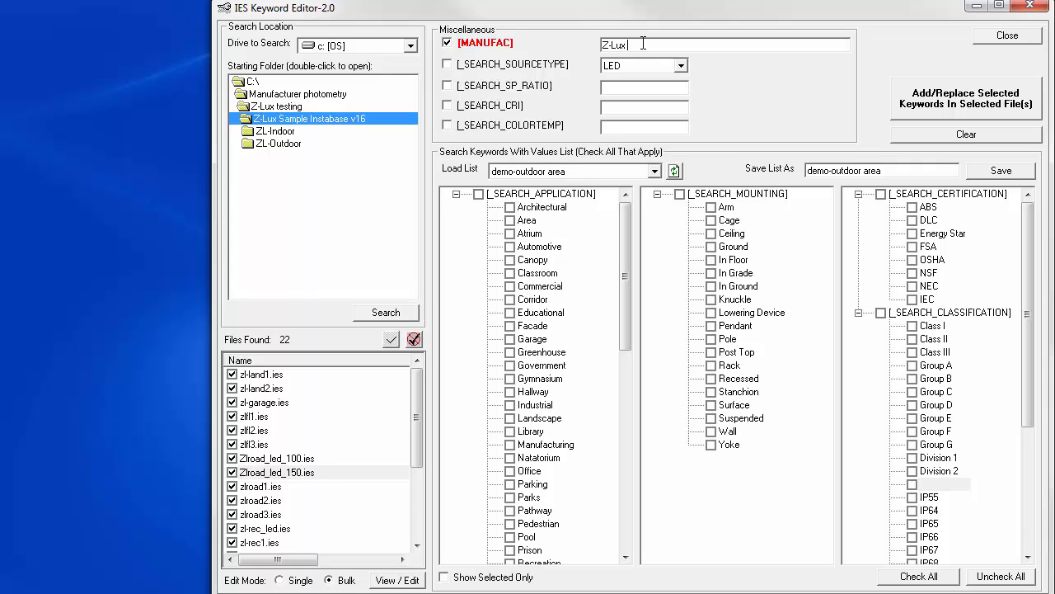
pyautogui.write('is the new reality')
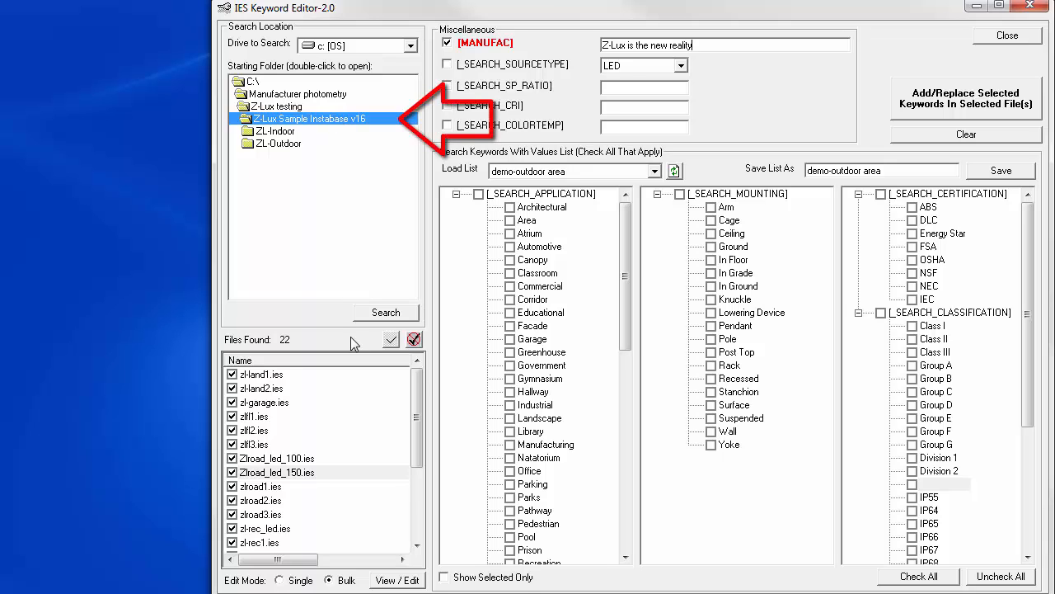
pyautogui.click(386, 312)
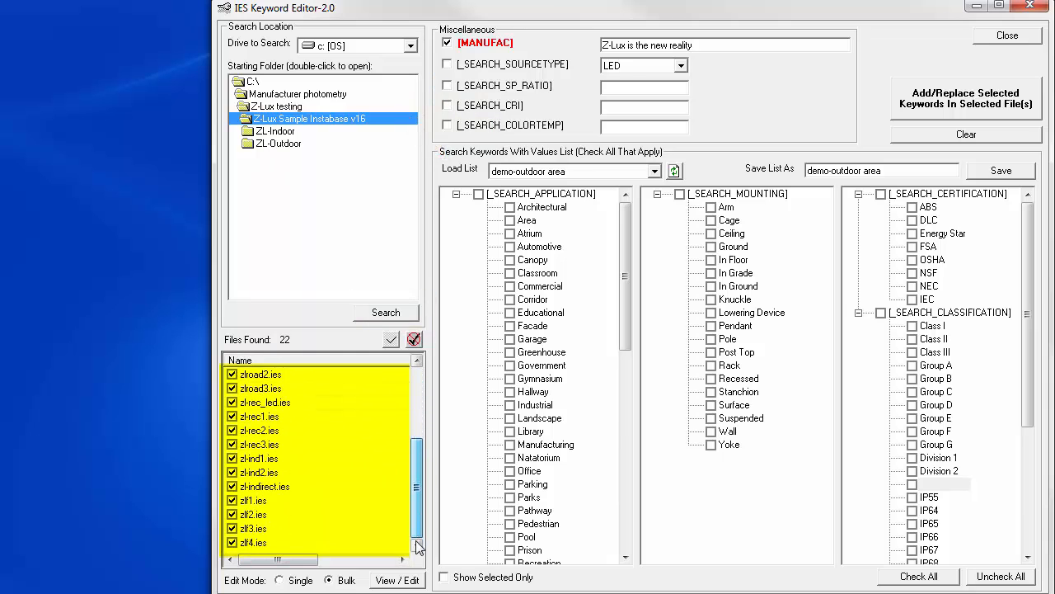
pyautogui.click(328, 581)
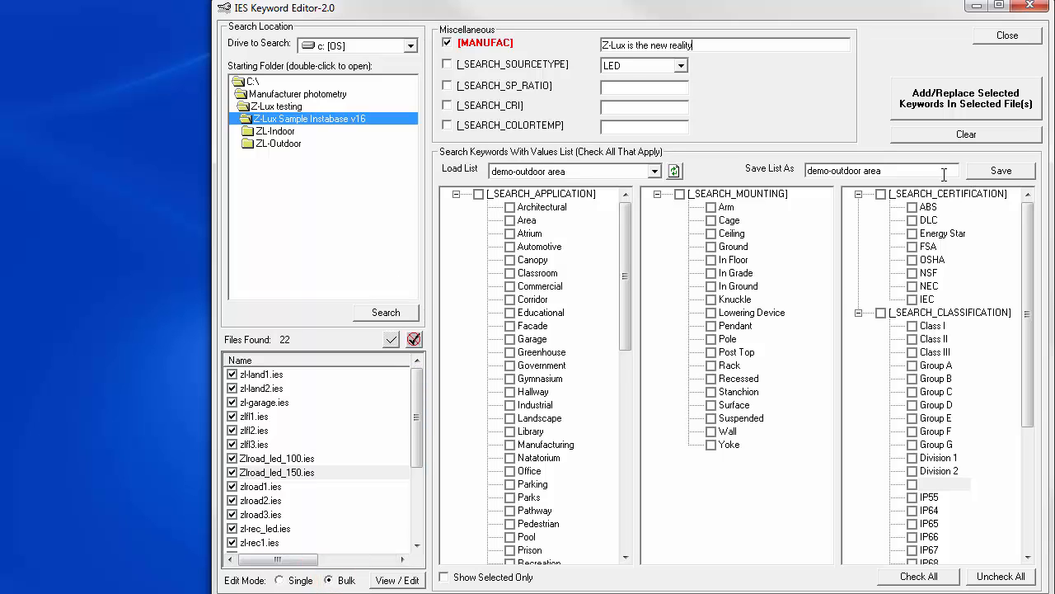
# Add/replace the manufacturer keyword in all 22 files and acknowledge the confirmation
pyautogui.click(966, 97)
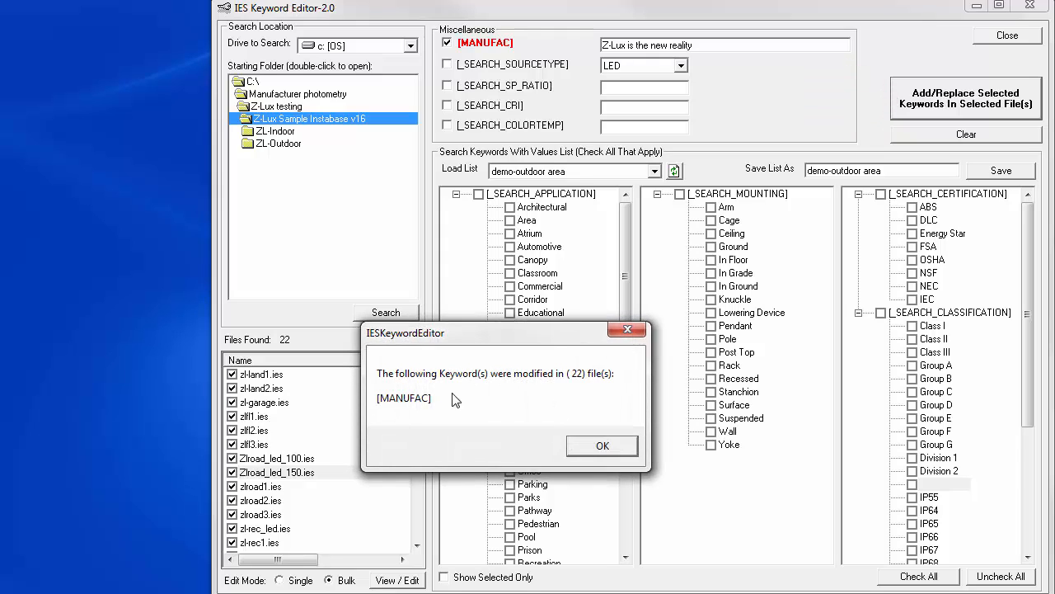
pyautogui.moveTo(568, 385)
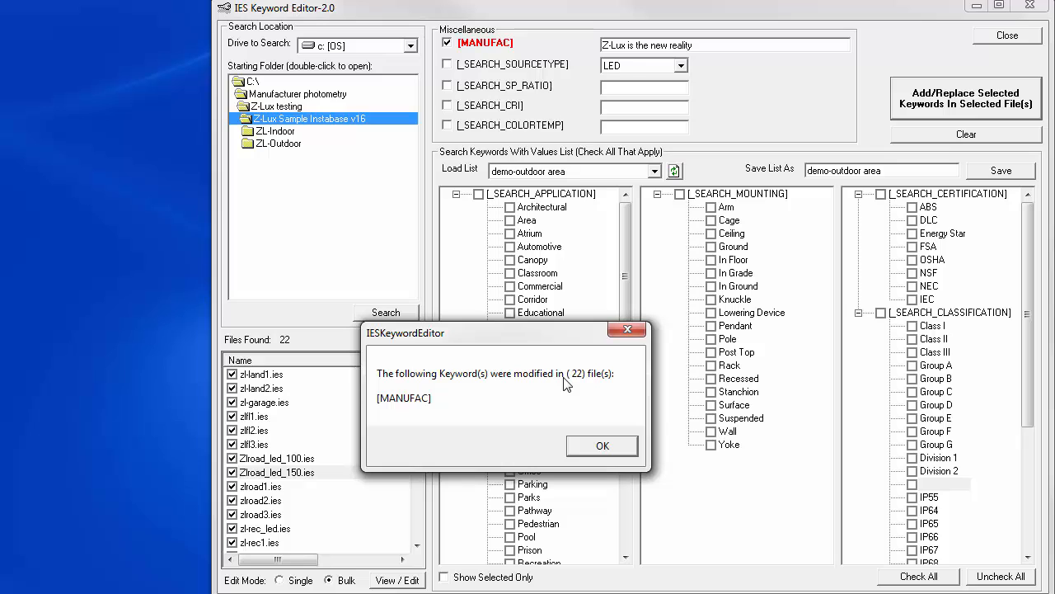
pyautogui.click(602, 446)
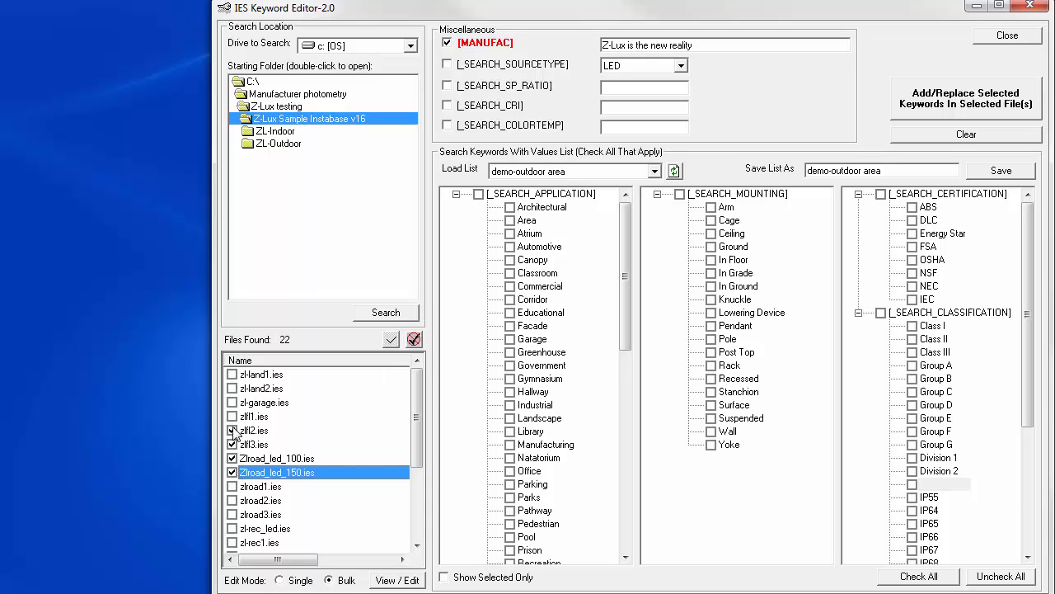
# Clear the keyword entries so [MANUFAC] is unticked and empty and all checklists are blank
pyautogui.click(414, 340)
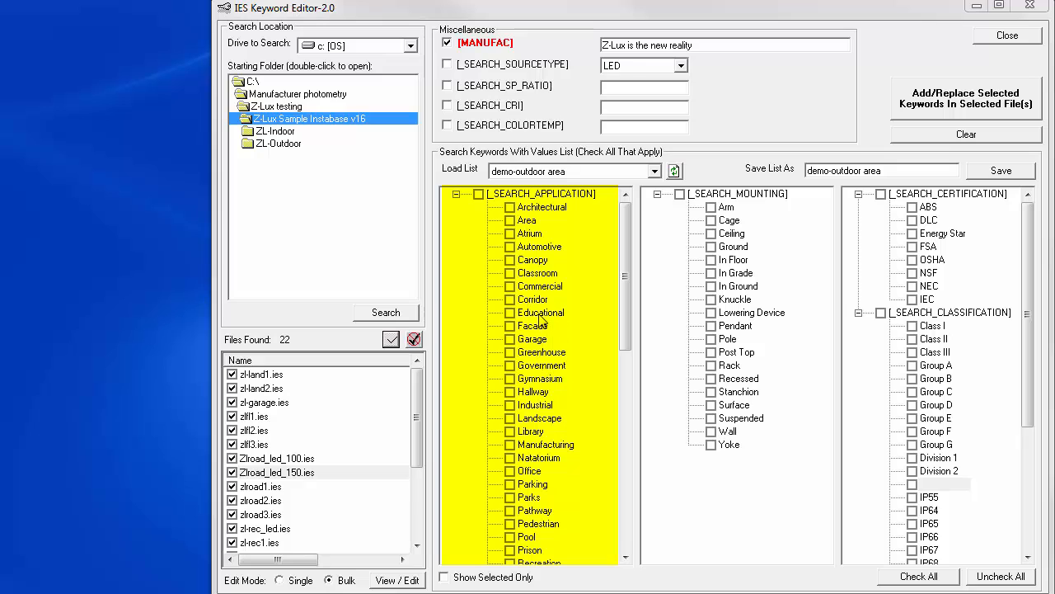
pyautogui.scroll(-3)
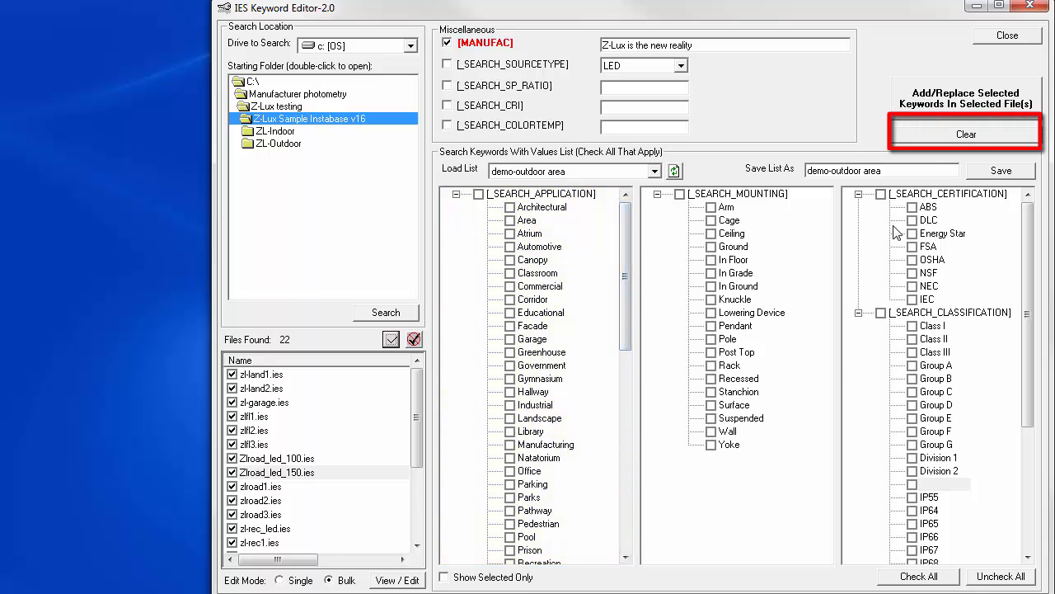
pyautogui.click(967, 134)
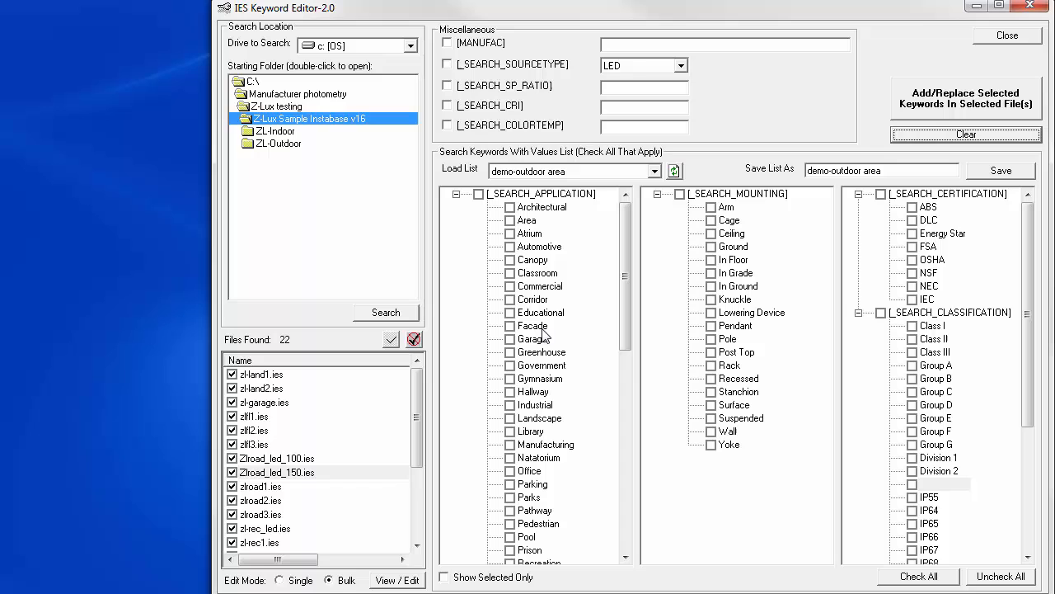
# Delete Canopy, Recreation, Suspended and similar non-outdoor entries from the application and mounting lists
pyautogui.click(531, 234)
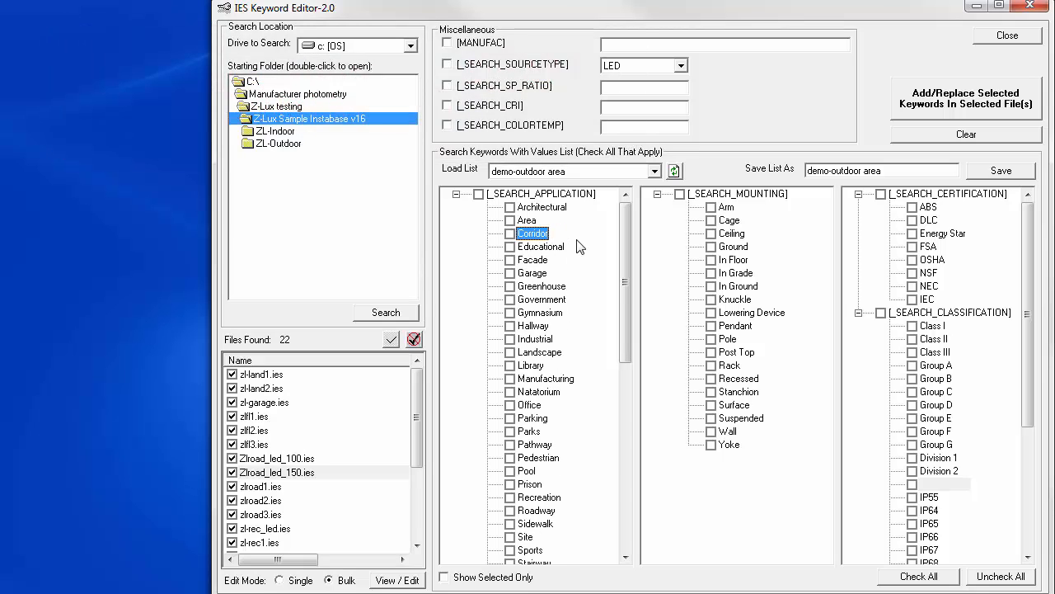
pyautogui.scroll(-3)
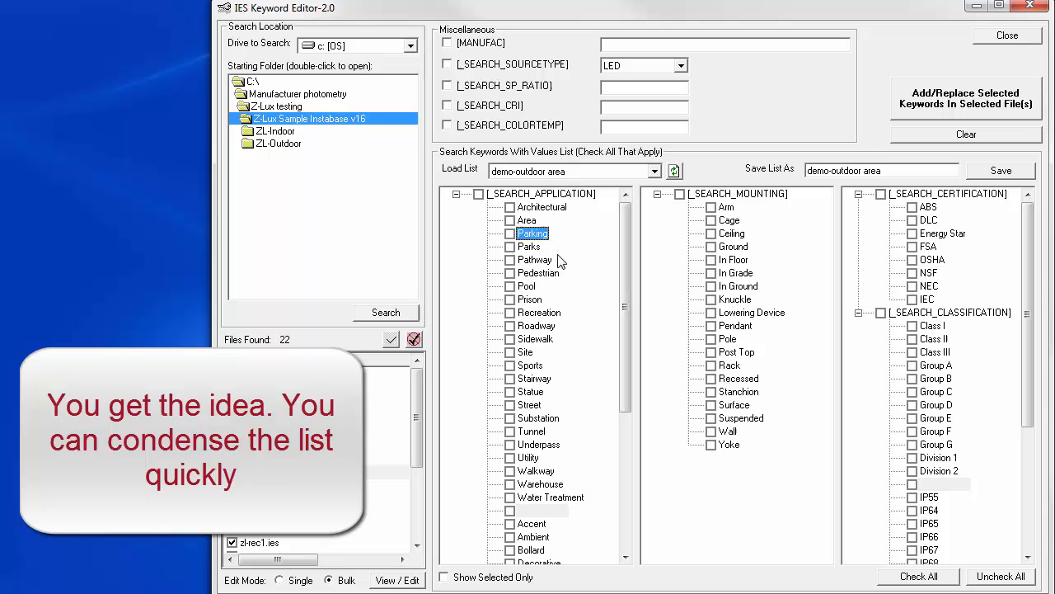
pyautogui.click(539, 285)
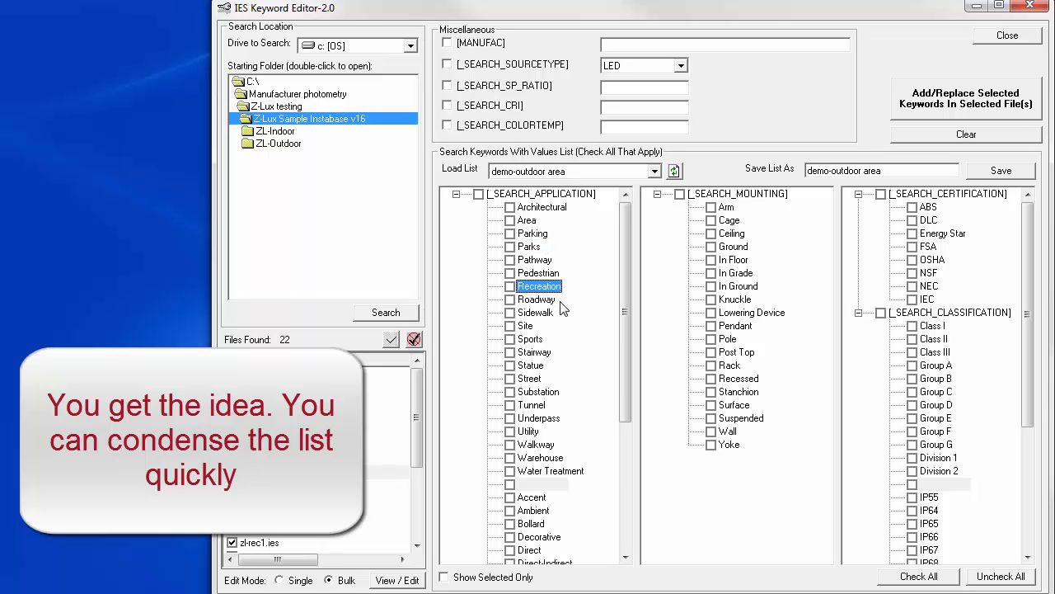
pyautogui.scroll(-3)
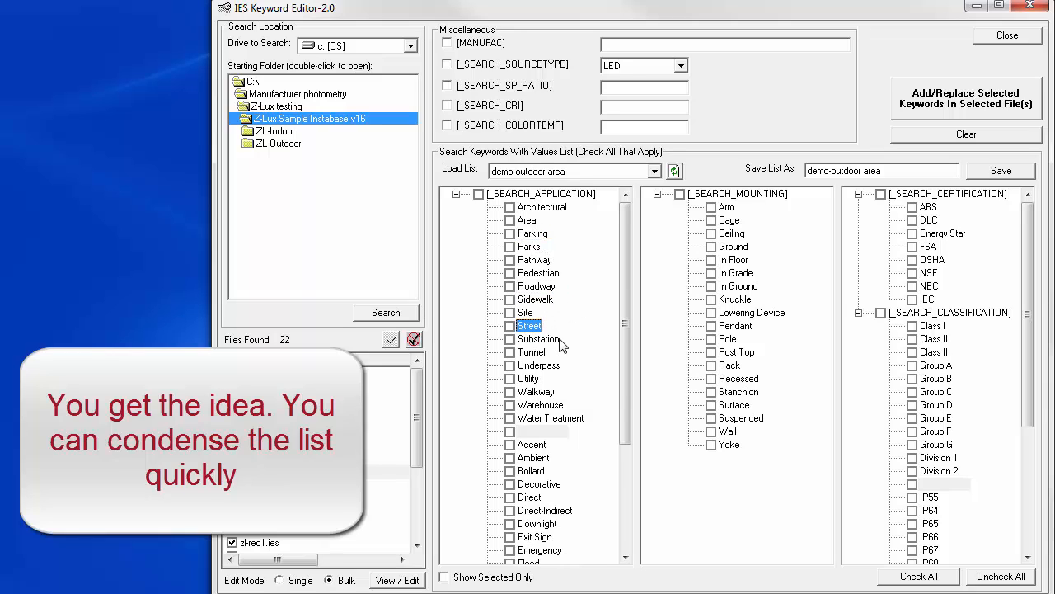
pyautogui.click(551, 406)
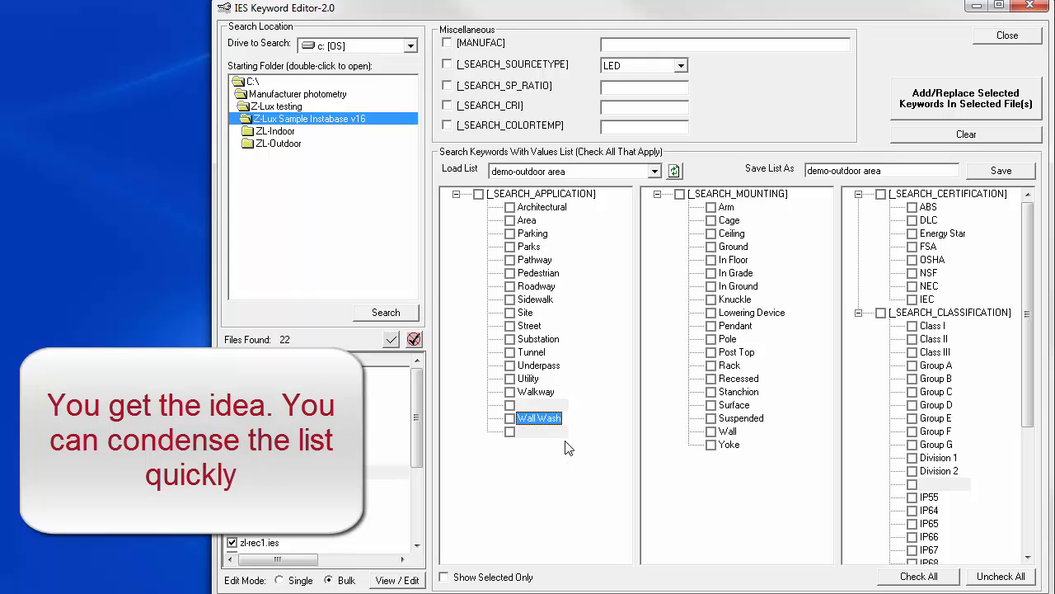
pyautogui.moveTo(568, 448)
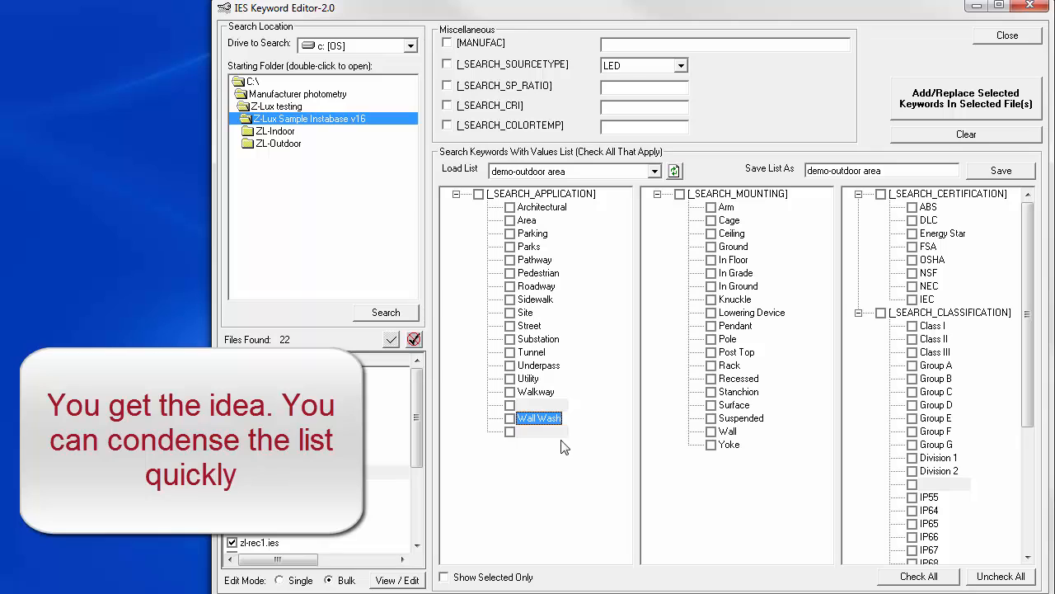
pyautogui.moveTo(739, 215)
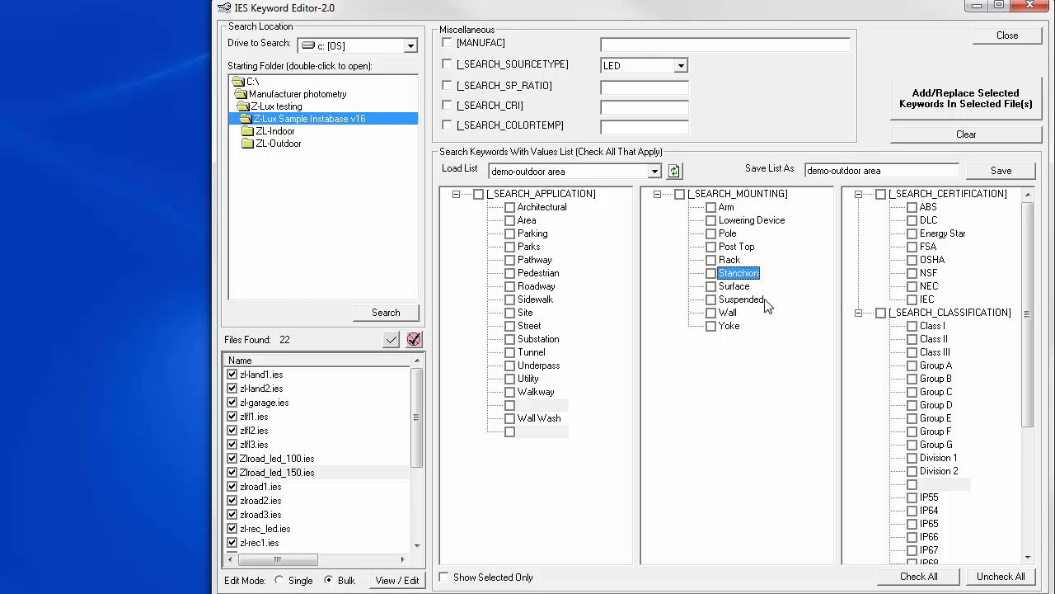
pyautogui.click(727, 298)
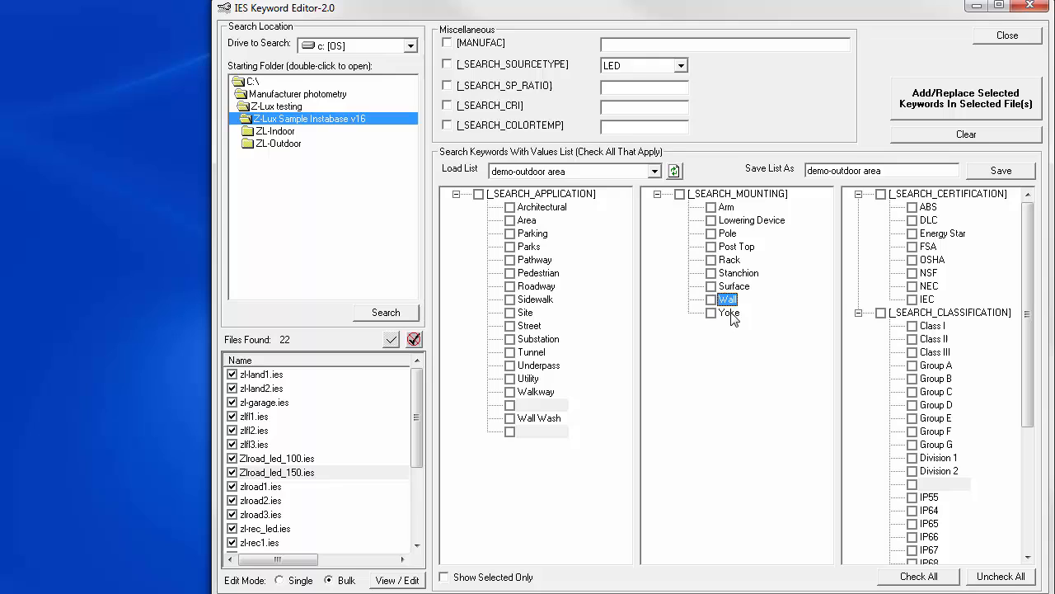
pyautogui.moveTo(559, 346)
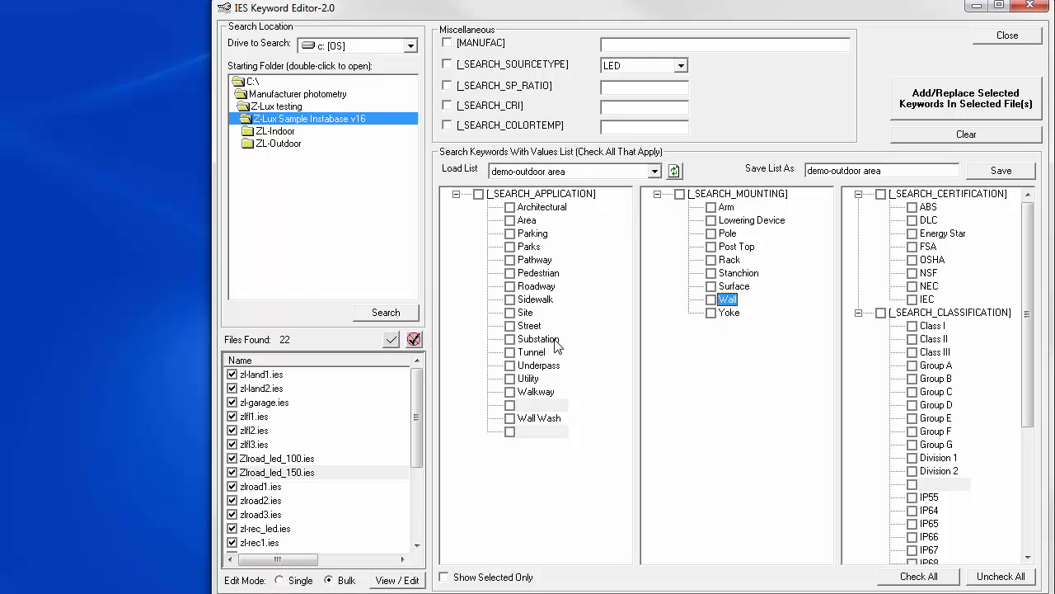
pyautogui.moveTo(518, 350)
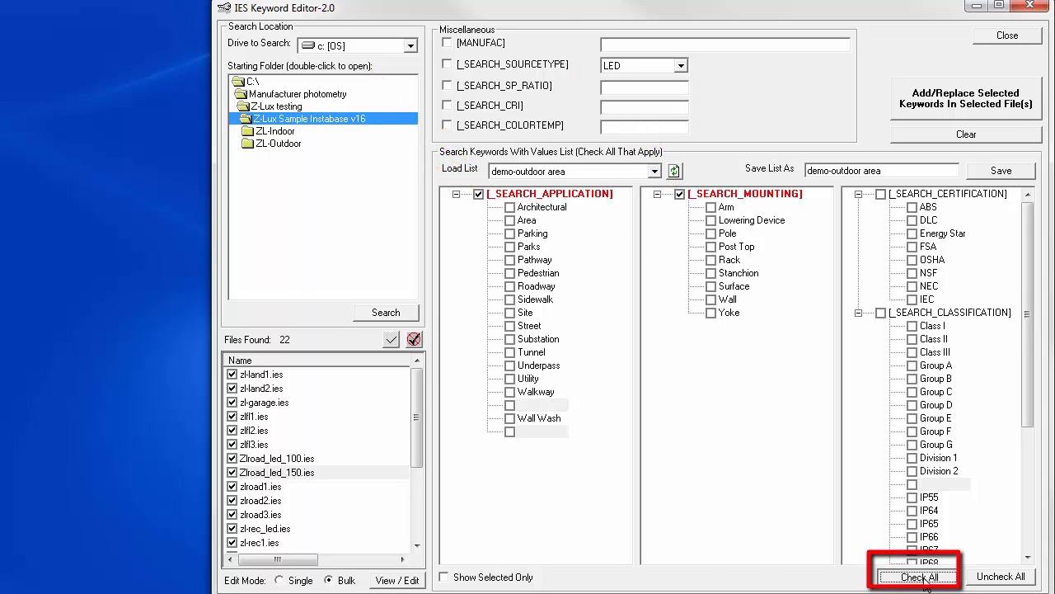
# Tick every keyword value and save the selection as the list 'Outdoor area lighting'
pyautogui.click(917, 577)
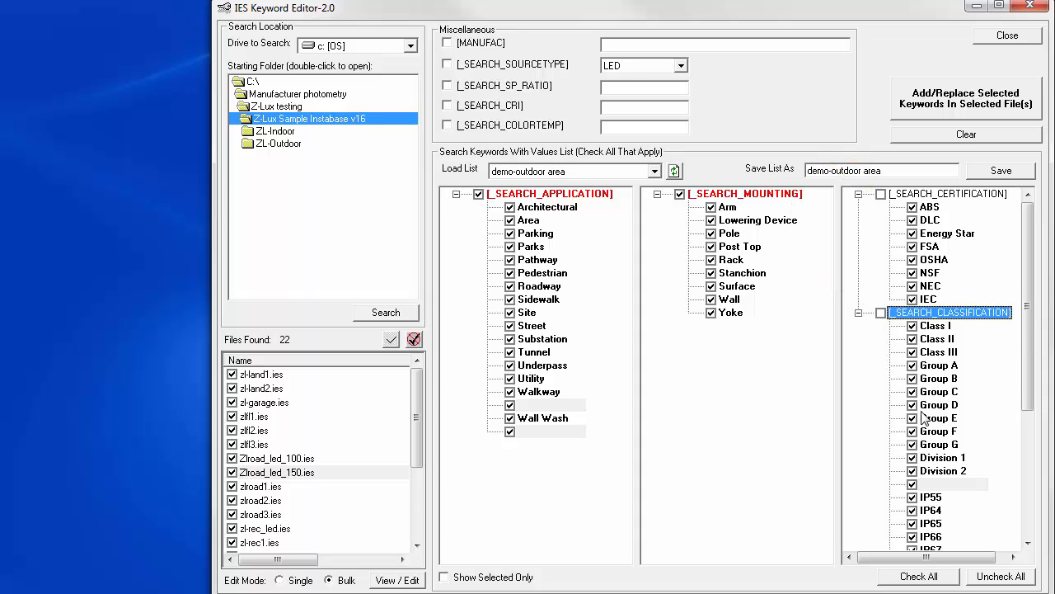
pyautogui.moveTo(577, 204)
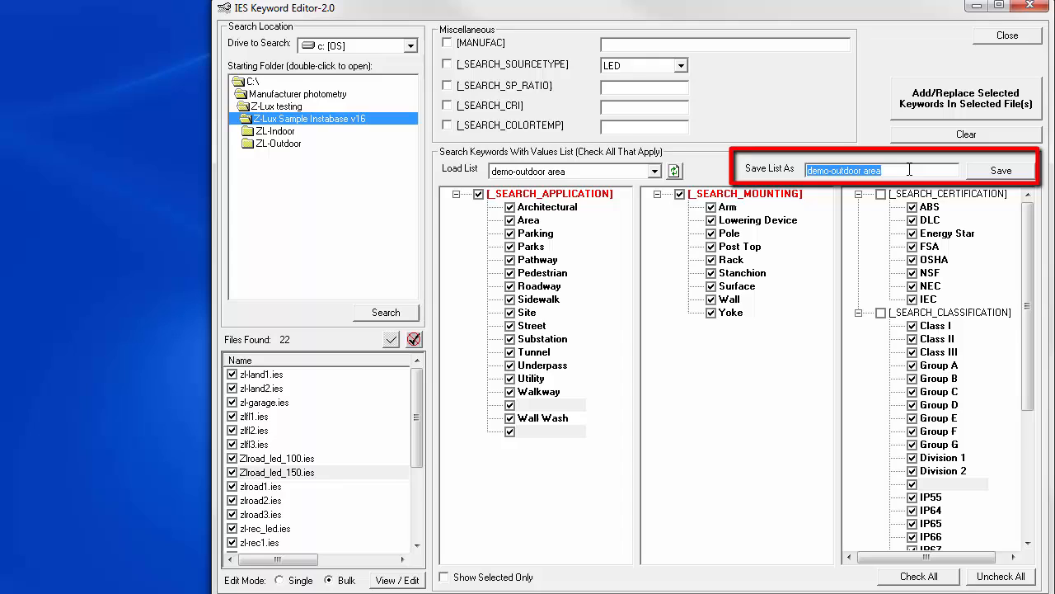
pyautogui.write('Out')
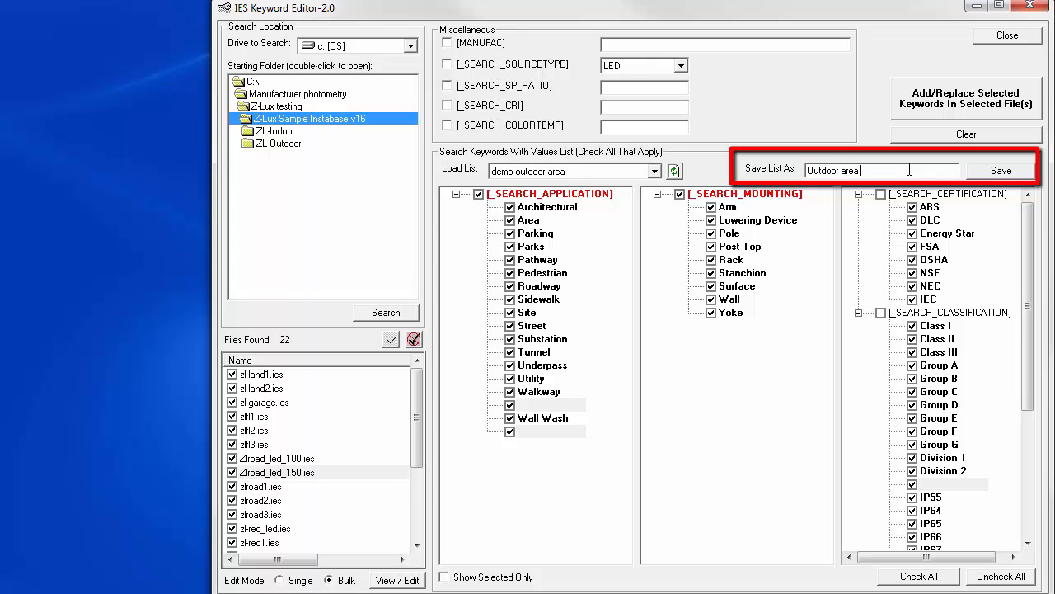
pyautogui.write('lighting')
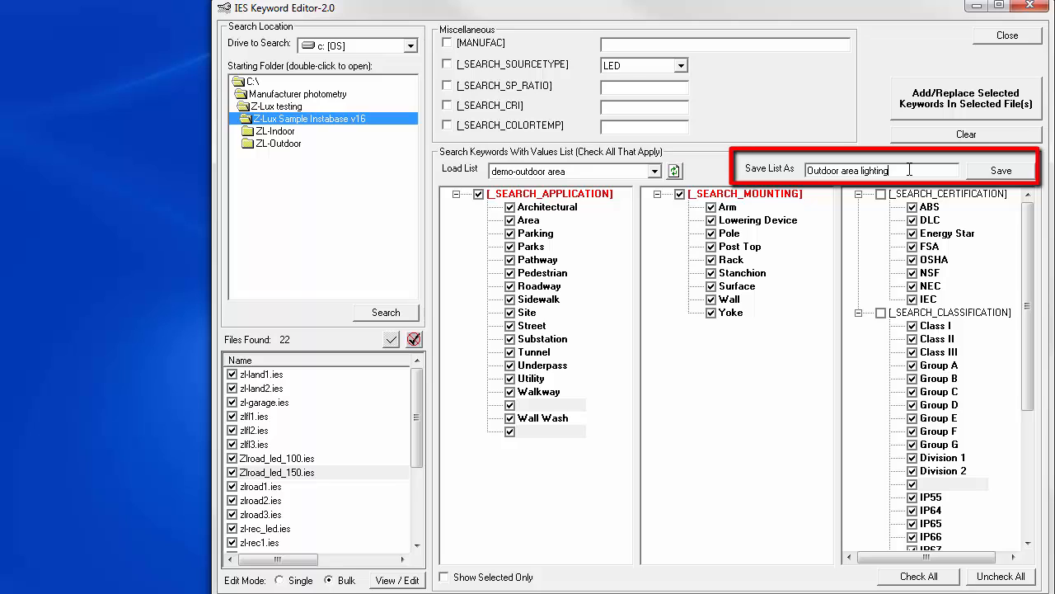
pyautogui.click(1001, 170)
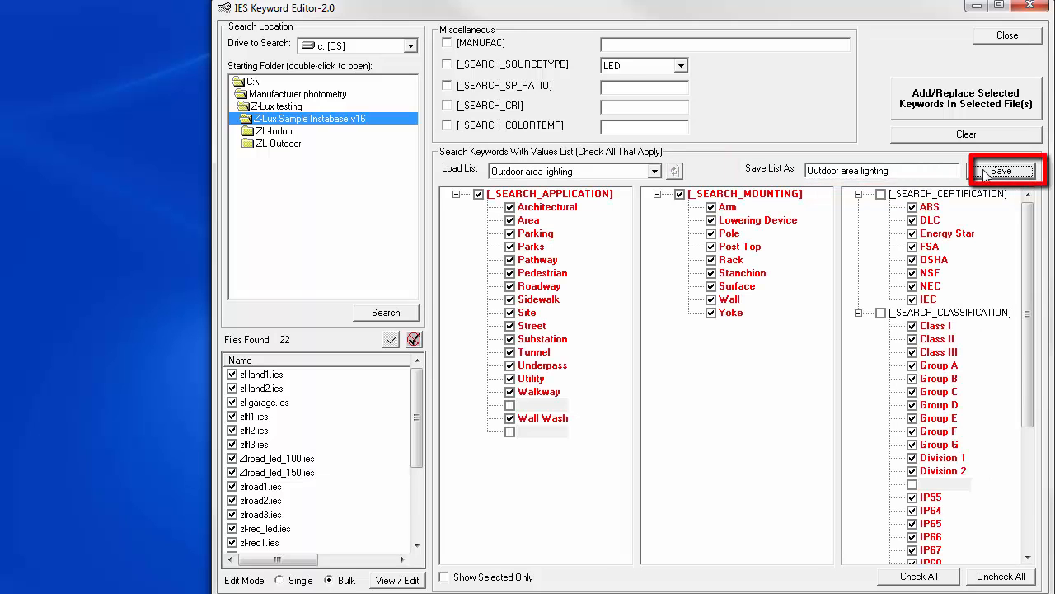
pyautogui.click(1001, 170)
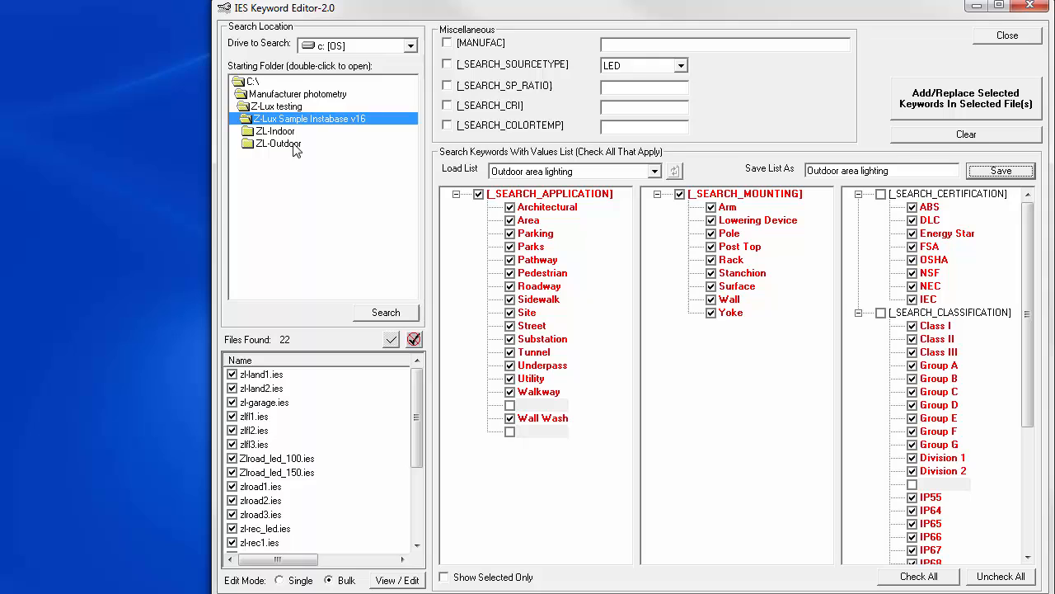
# Search the ZL-Outdoor > Area folder to list its five IES files
pyautogui.click(277, 141)
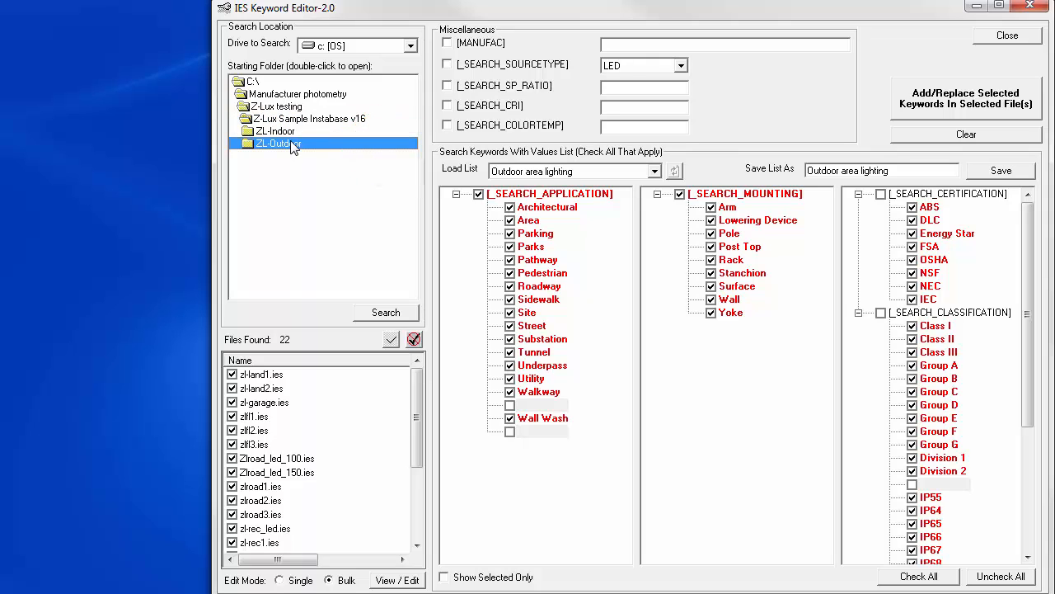
pyautogui.doubleClick(277, 141)
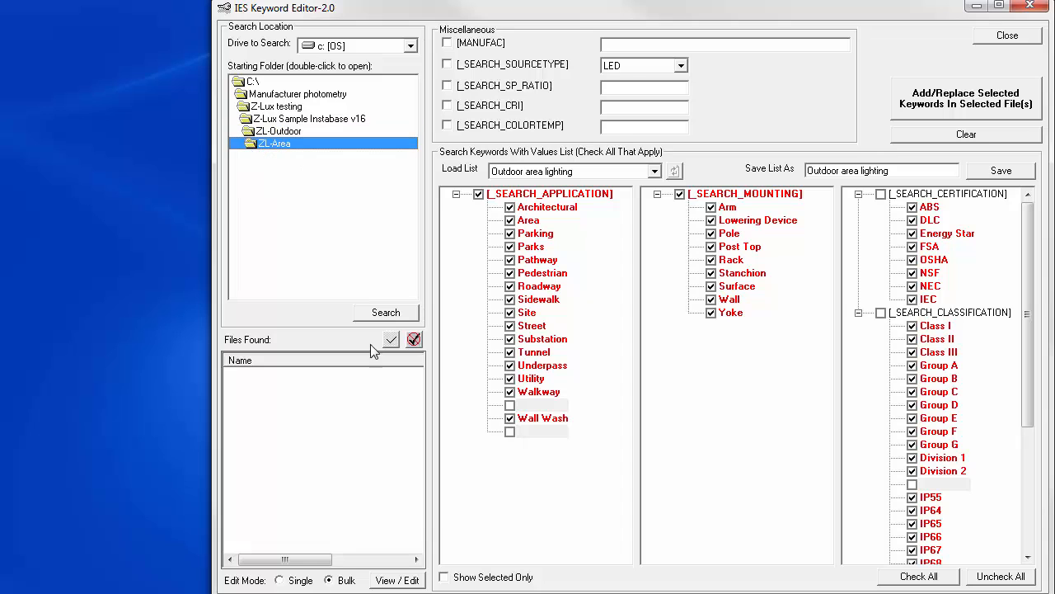
pyautogui.click(386, 313)
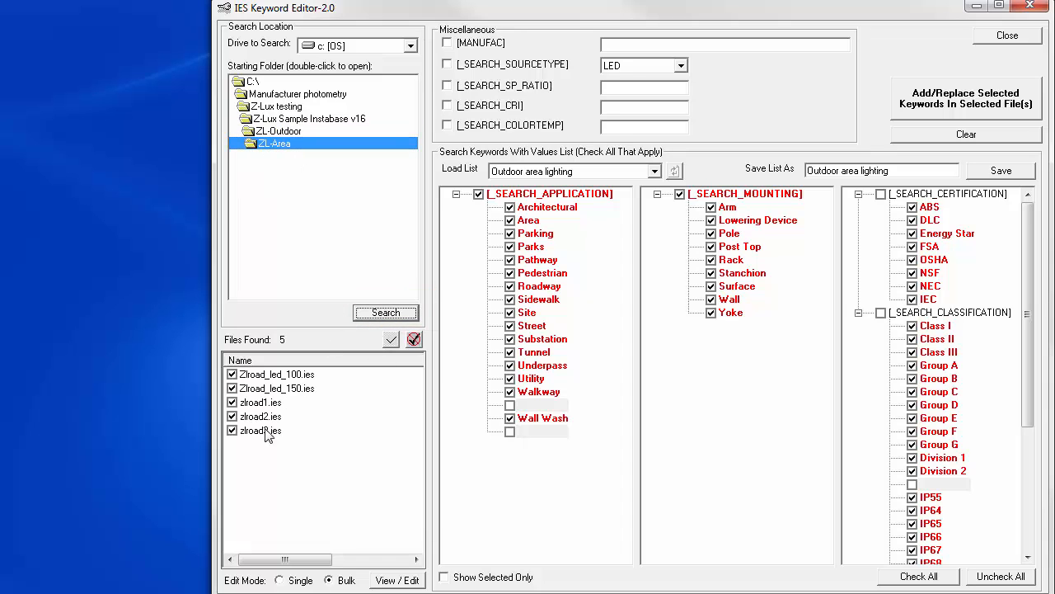
pyautogui.click(261, 428)
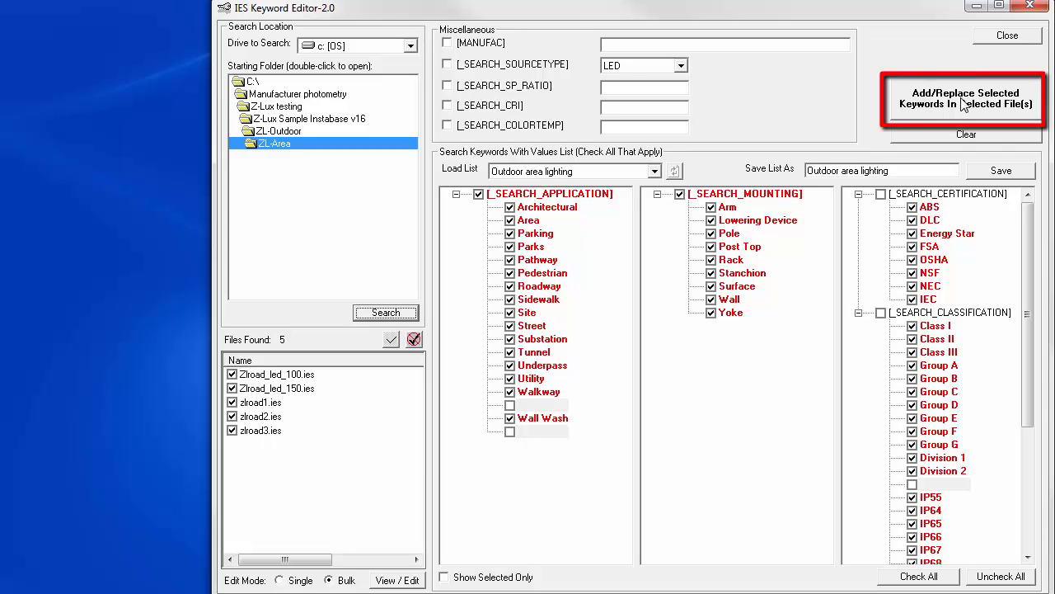
# Add/replace the application and mounting keywords in the five files and acknowledge the message
pyautogui.click(965, 99)
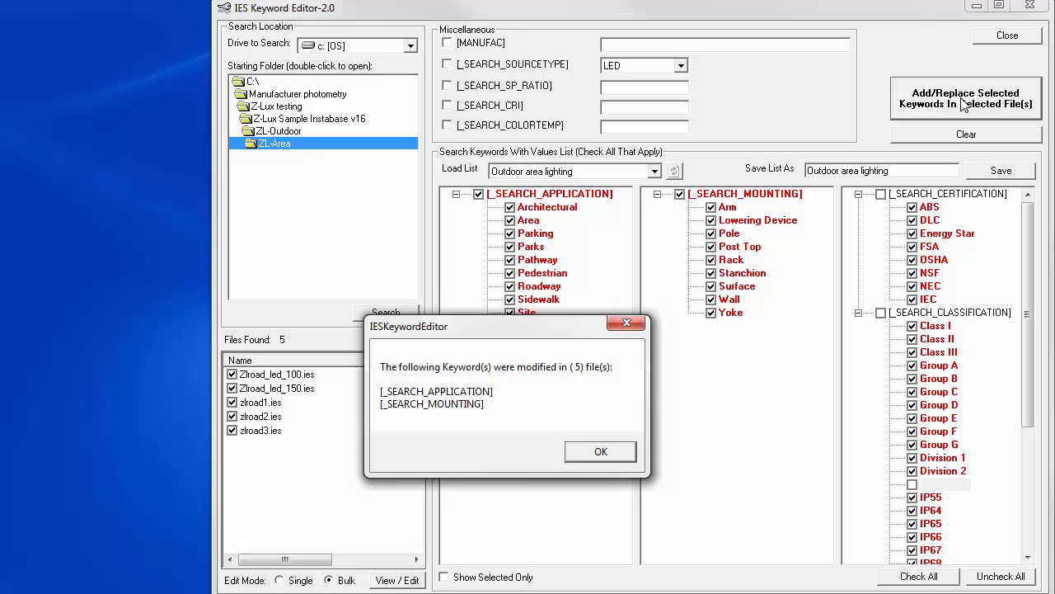
pyautogui.moveTo(585, 371)
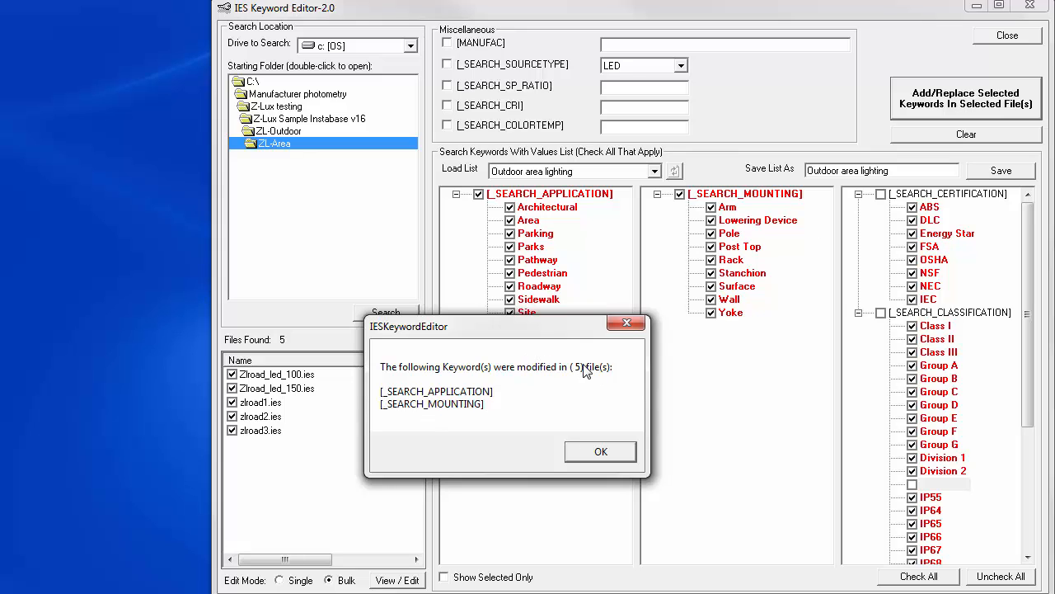
pyautogui.click(601, 452)
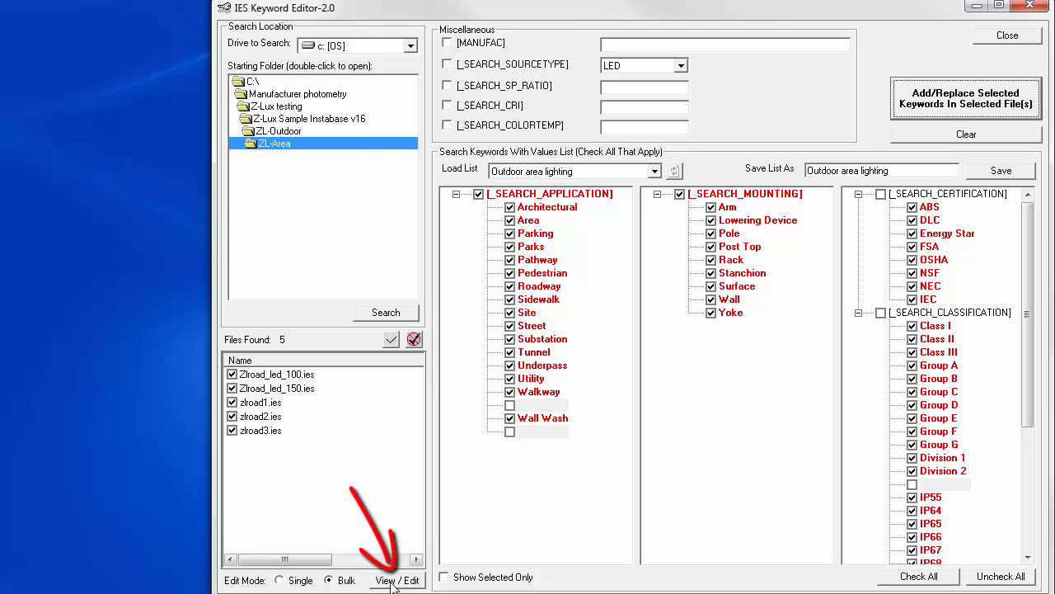
pyautogui.click(397, 581)
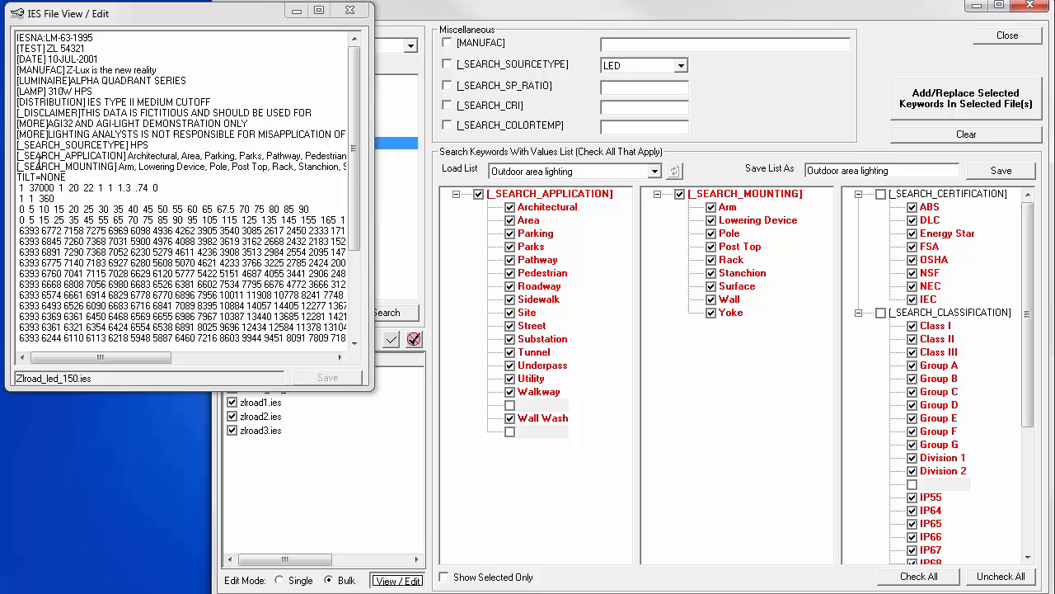
pyautogui.doubleClick(99, 164)
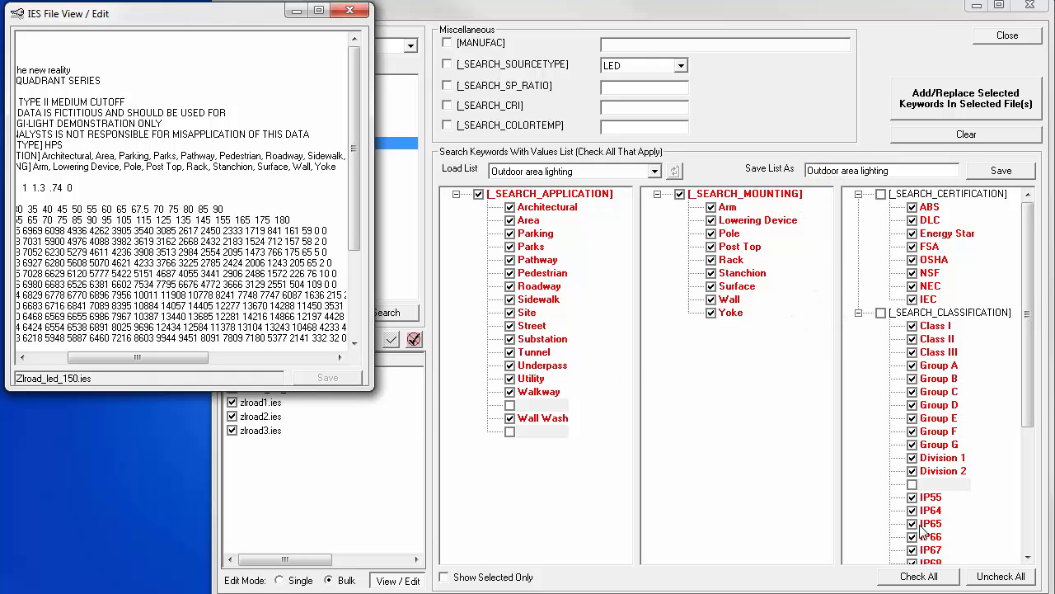
pyautogui.moveTo(966, 557)
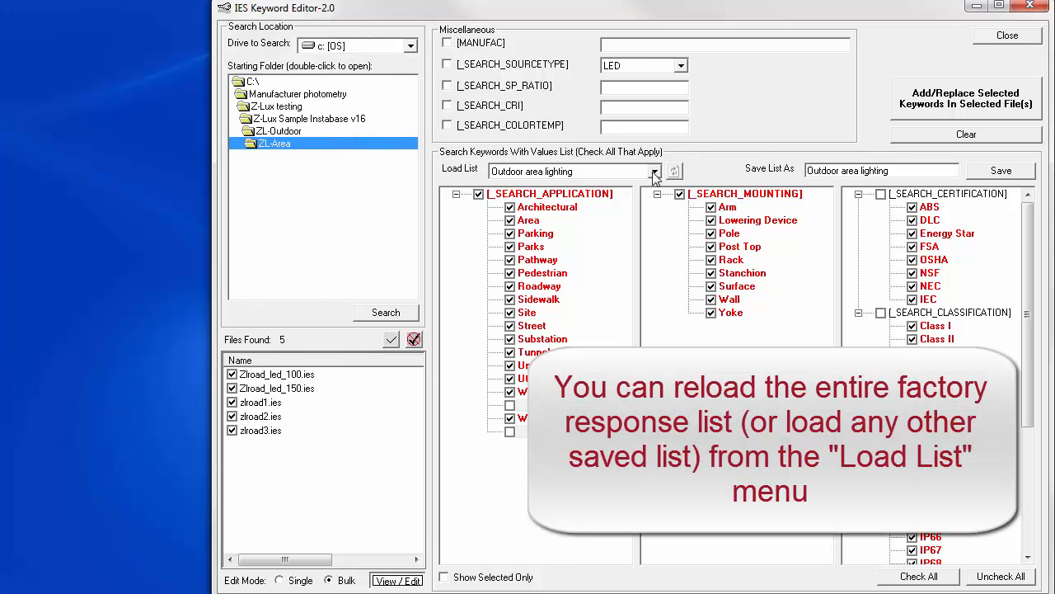
pyautogui.click(657, 170)
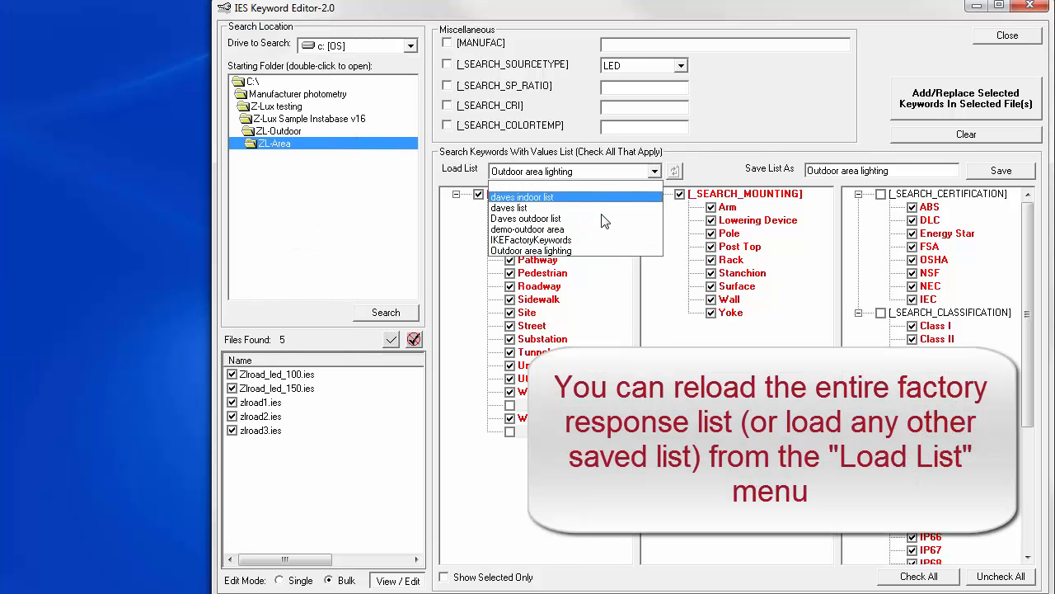
pyautogui.moveTo(590, 240)
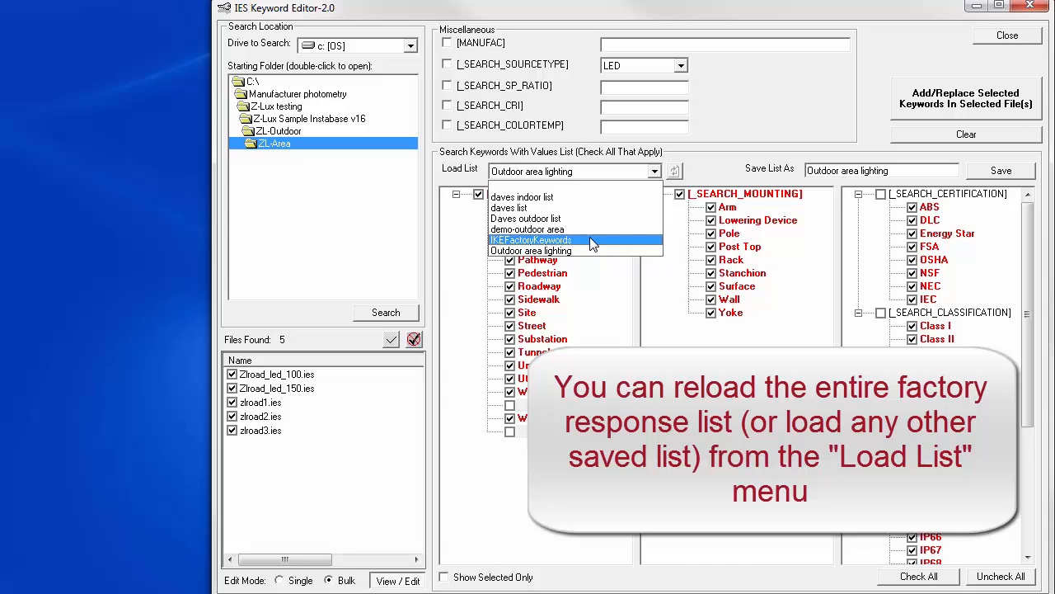
pyautogui.click(531, 239)
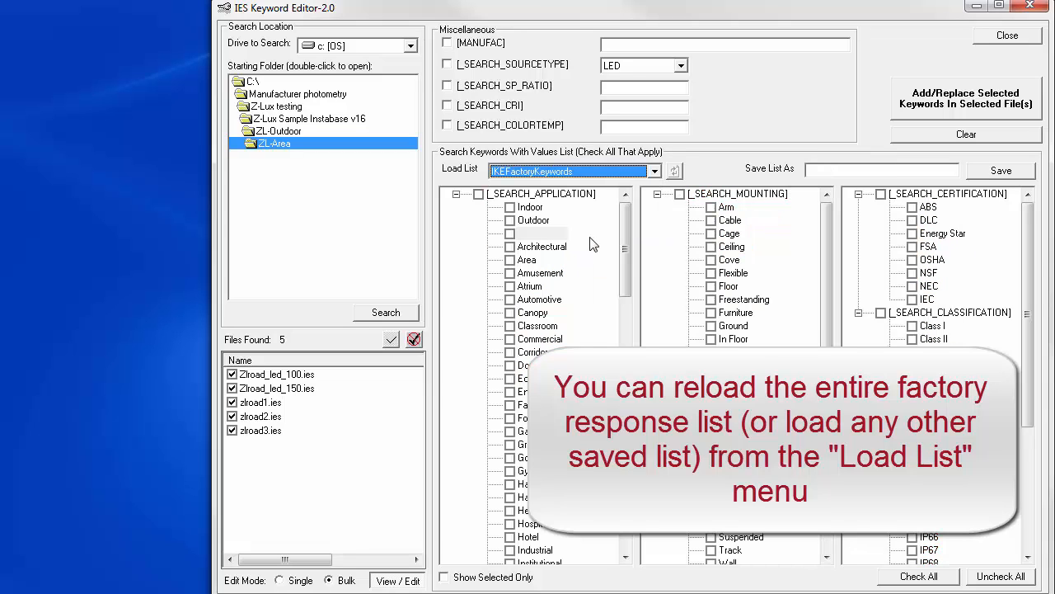
pyautogui.click(654, 170)
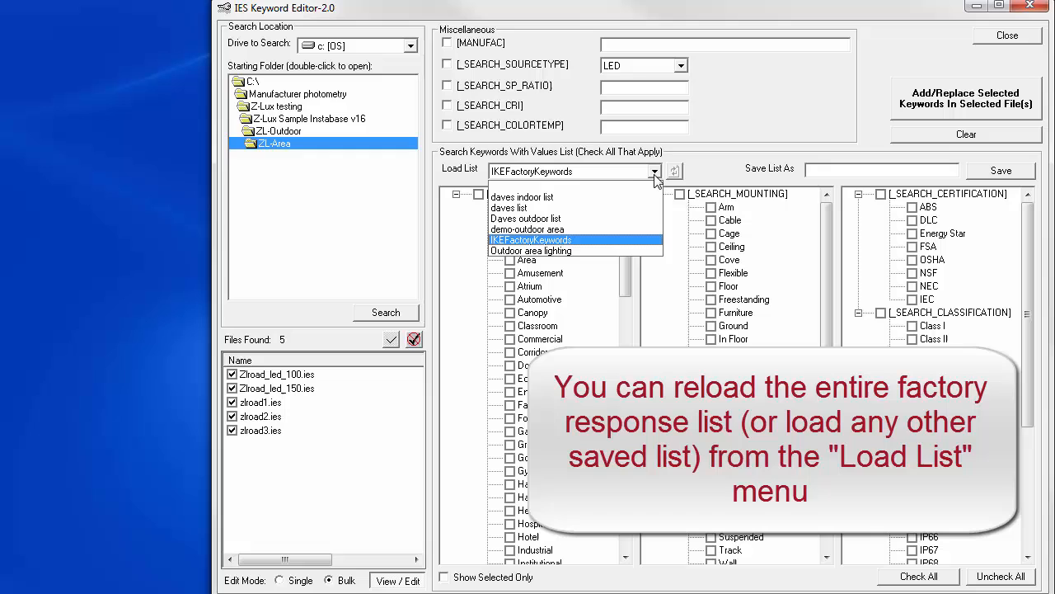
pyautogui.click(531, 241)
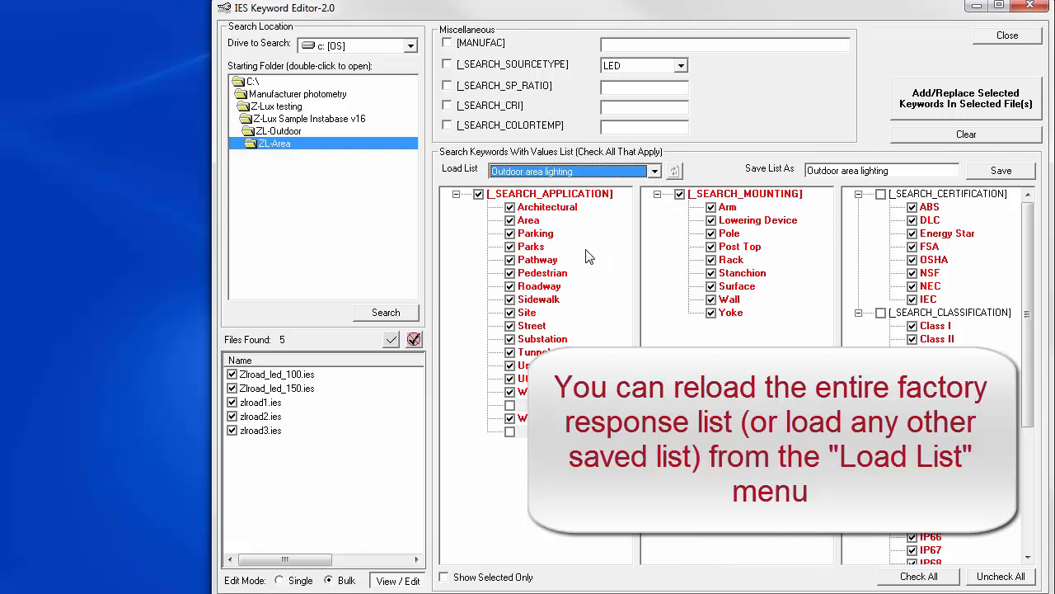